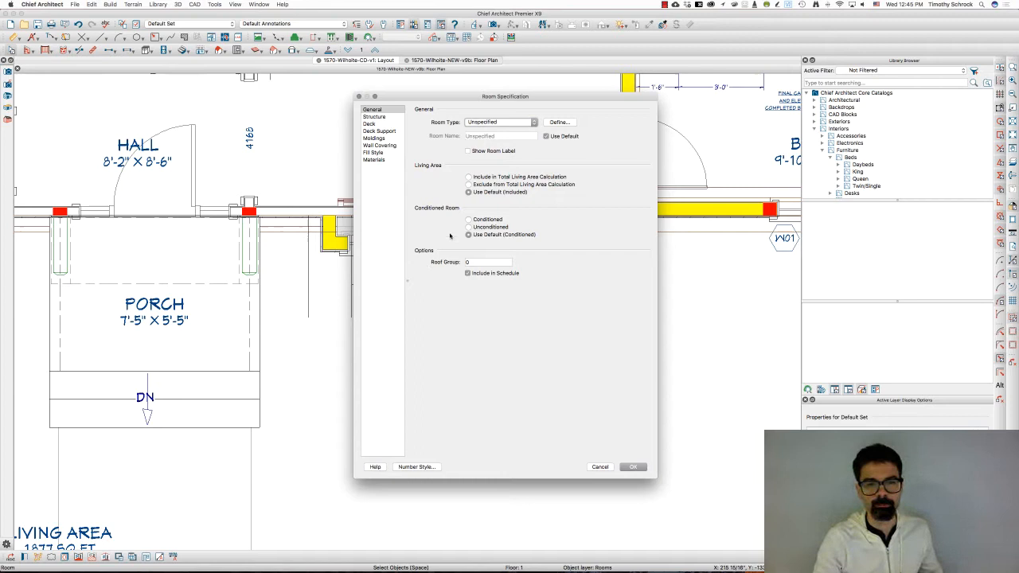
# Set the room's Floor (C) to 24" with an 8" floor structure in the Structure panel
pyautogui.click(374, 117)
pyautogui.write('24')
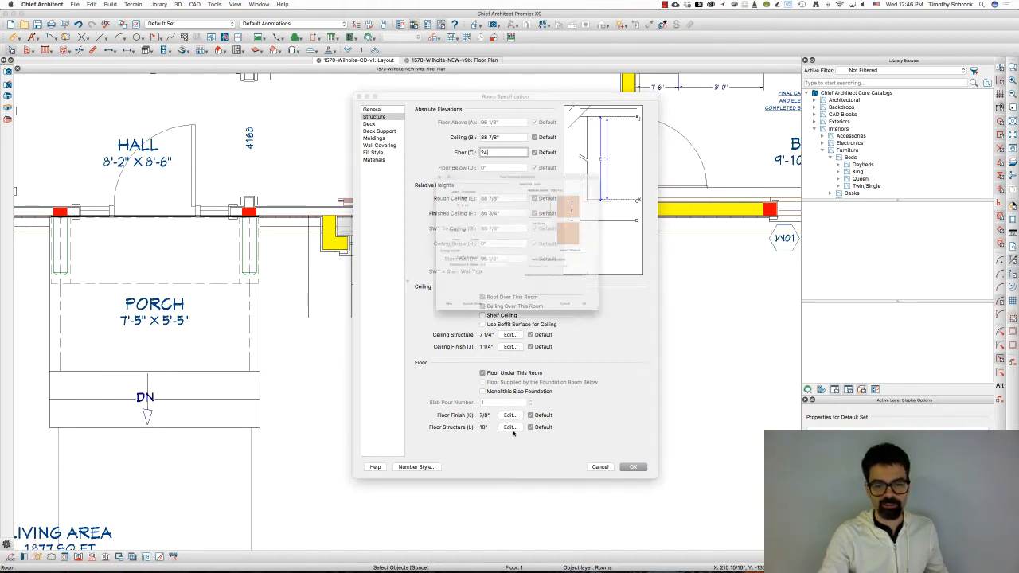
pyautogui.click(508, 427)
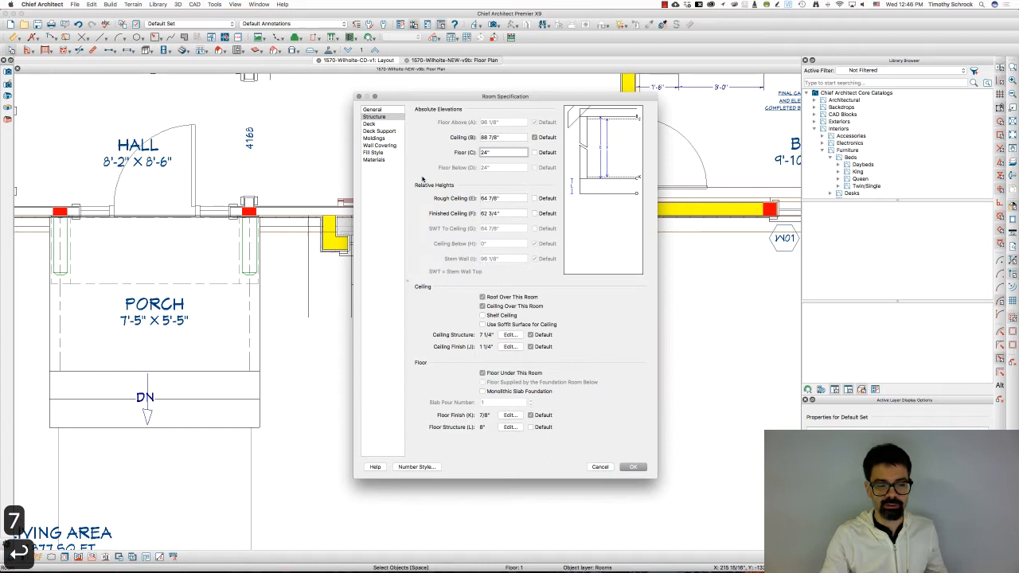
pyautogui.moveTo(619, 409)
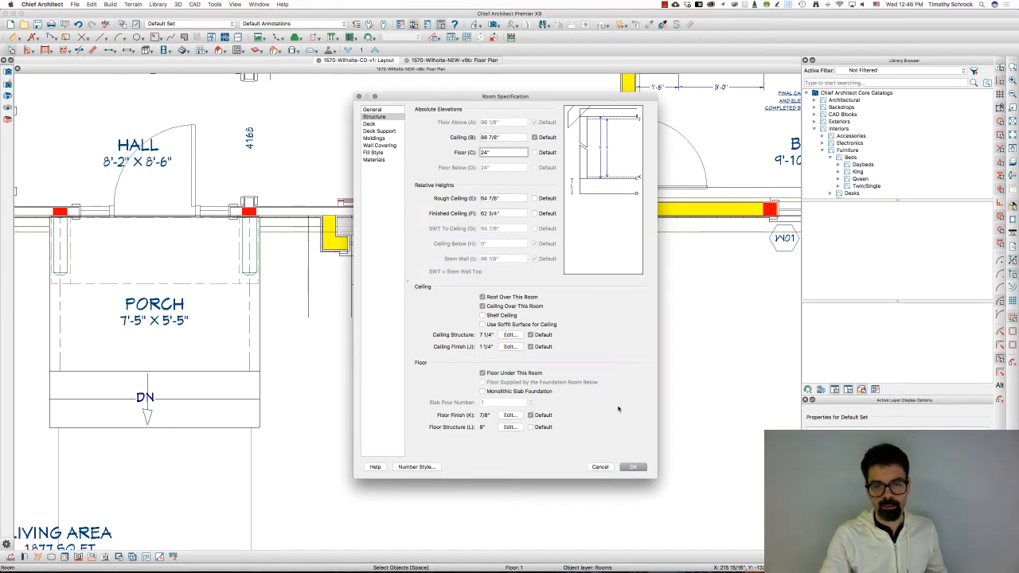
pyautogui.click(633, 466)
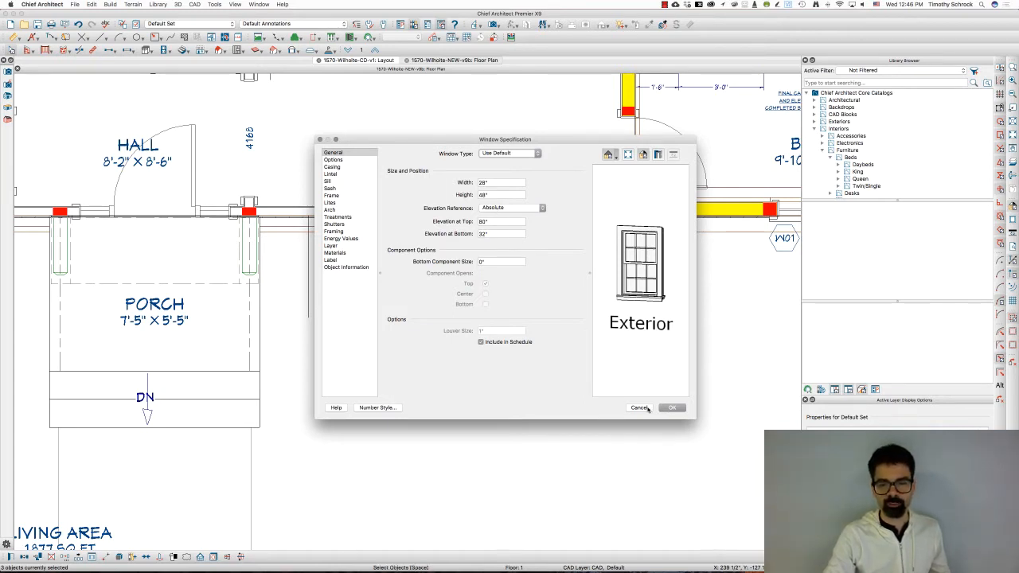
pyautogui.click(671, 408)
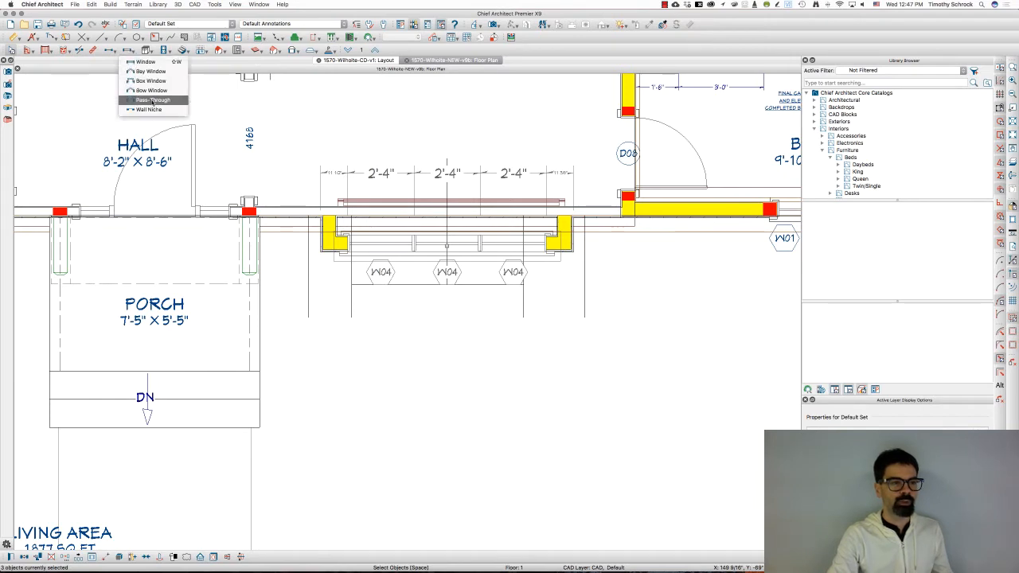
# Place a pass-through in the bay wall with absolute elevations: top 84", bottom 24", height 60"
pyautogui.click(153, 100)
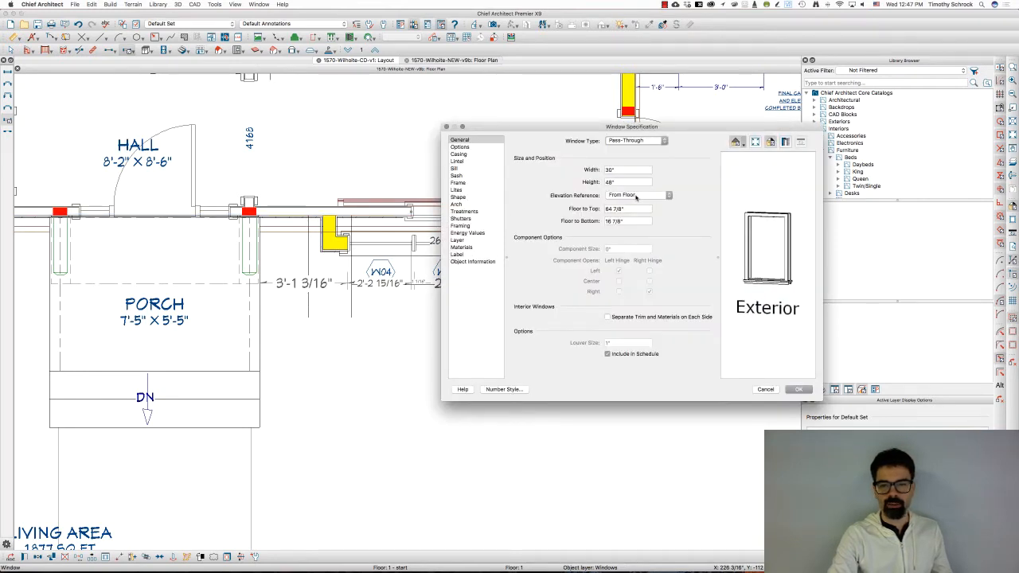
pyautogui.click(668, 195)
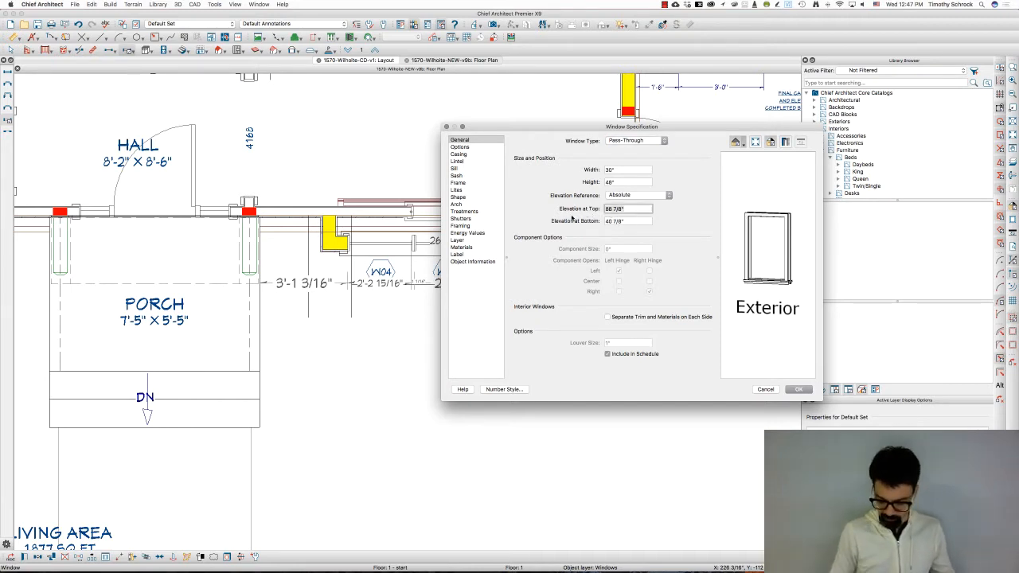
pyautogui.write('84"')
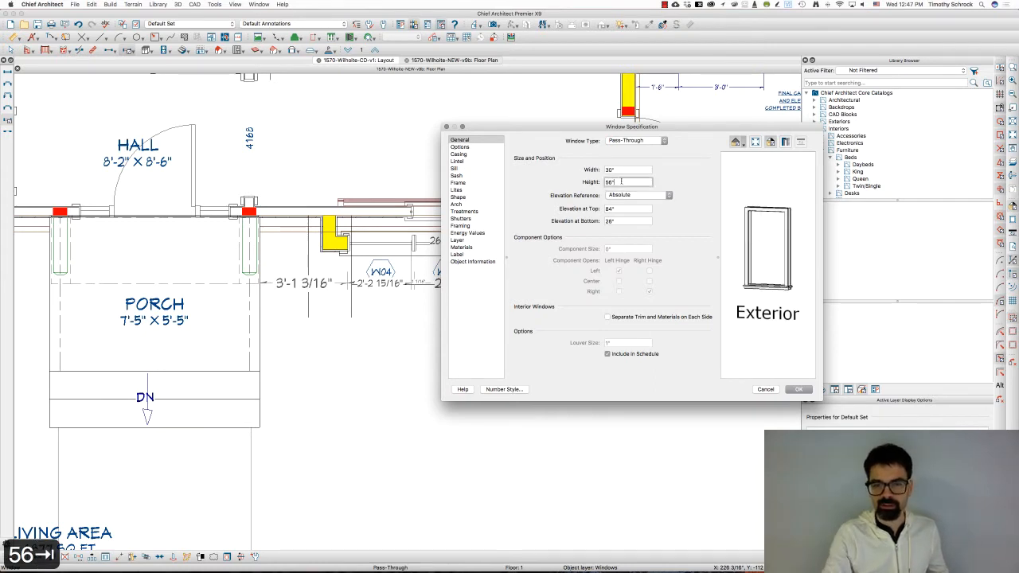
pyautogui.write('62"')
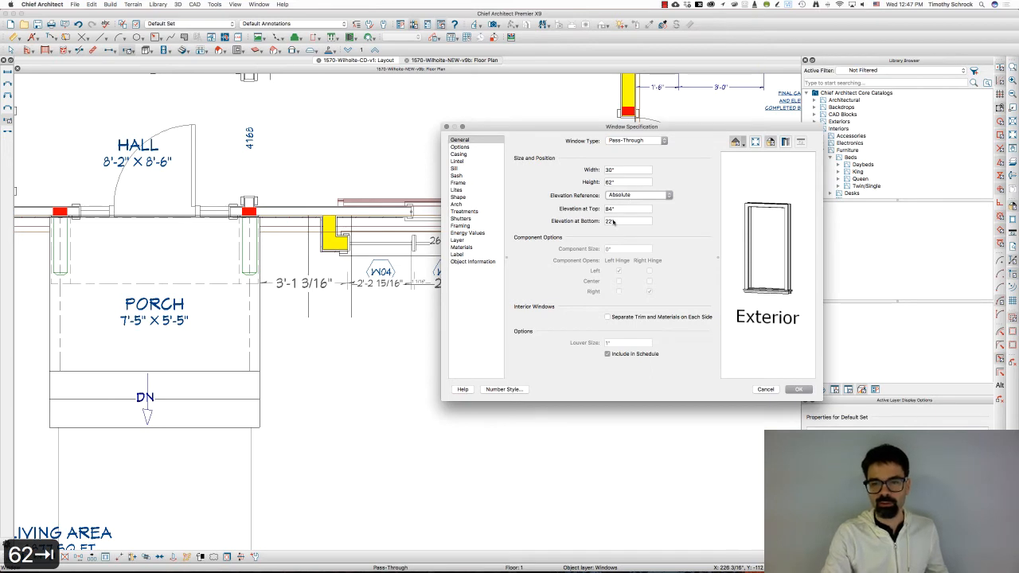
pyautogui.write('60')
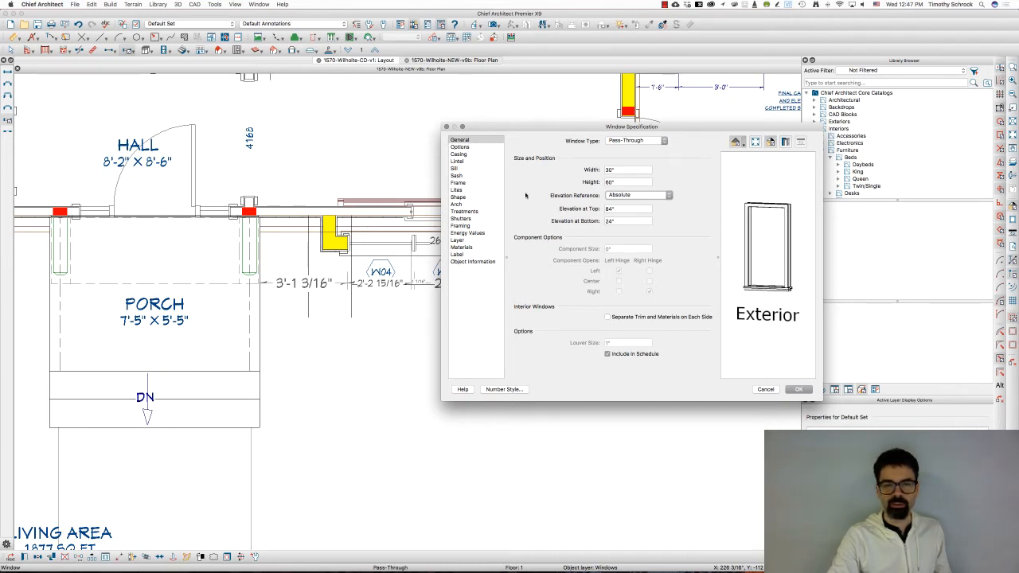
pyautogui.click(799, 389)
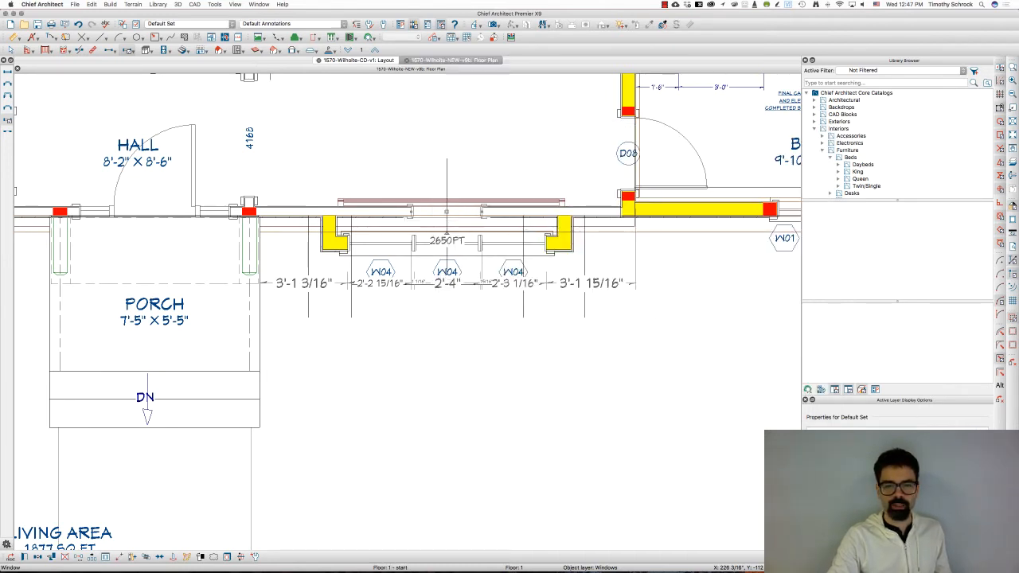
pyautogui.moveTo(484, 215)
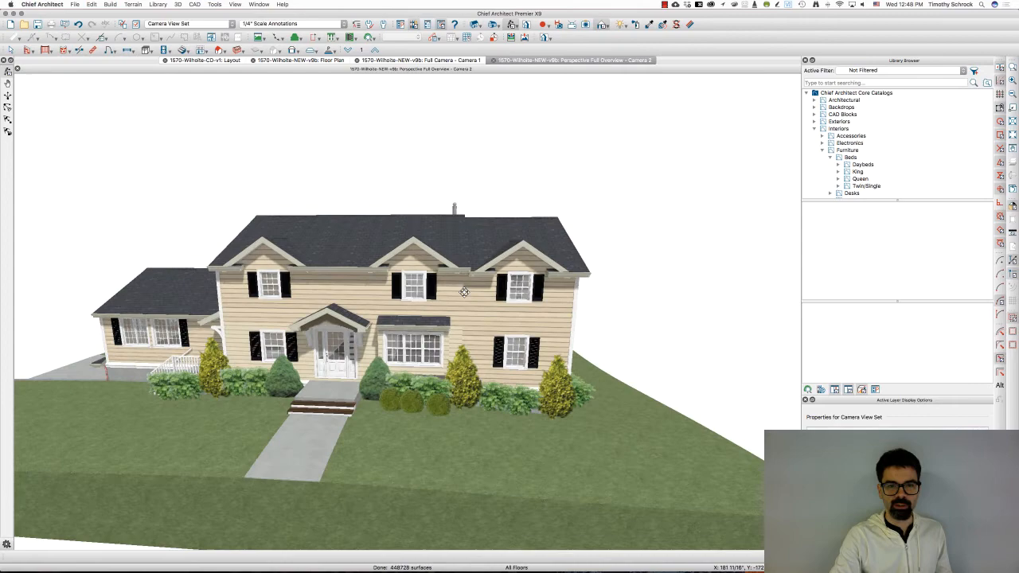
pyautogui.moveTo(465, 292); pyautogui.dragTo(486, 329)
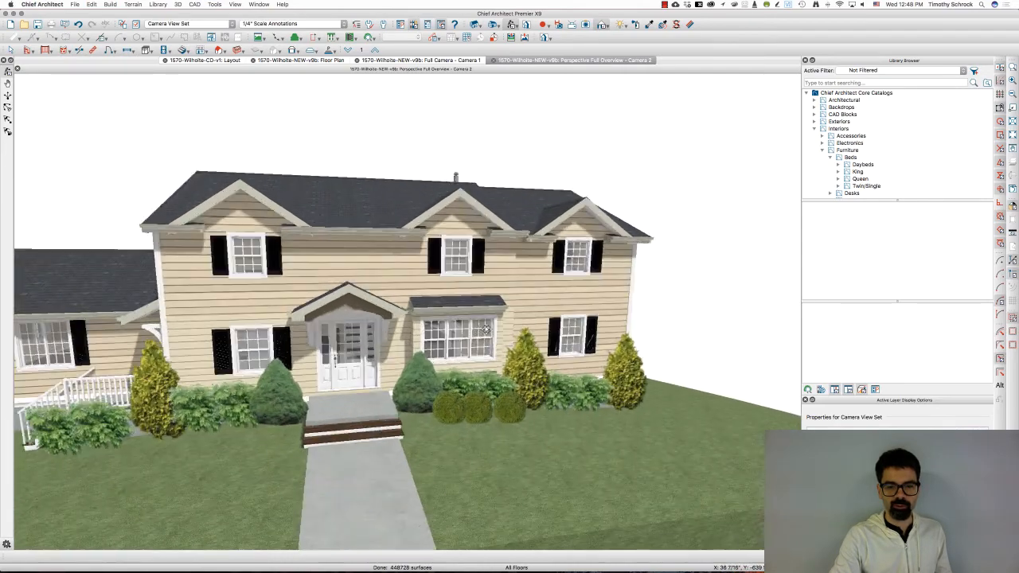
pyautogui.moveTo(485, 329); pyautogui.dragTo(318, 320)
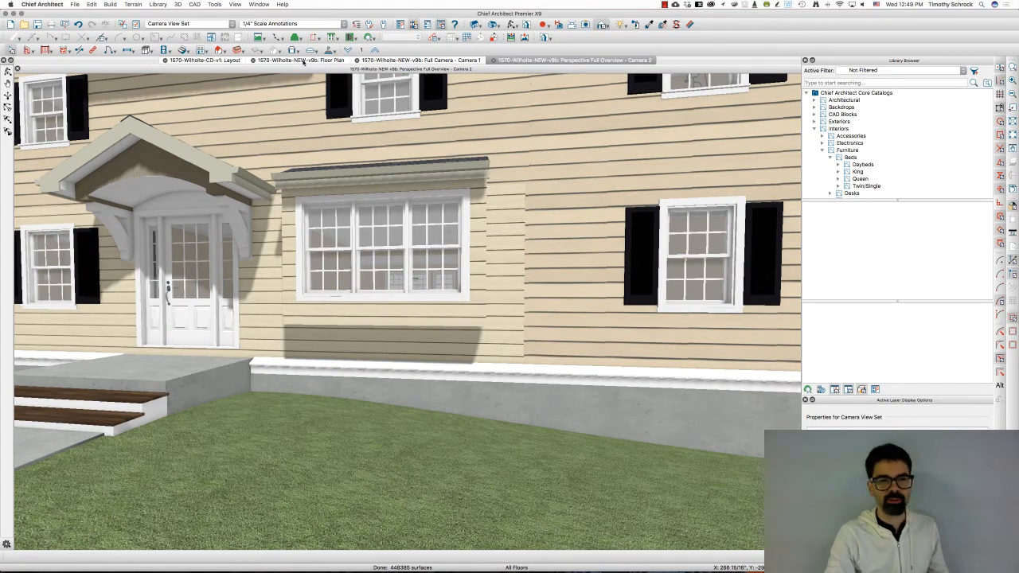
pyautogui.click(301, 60)
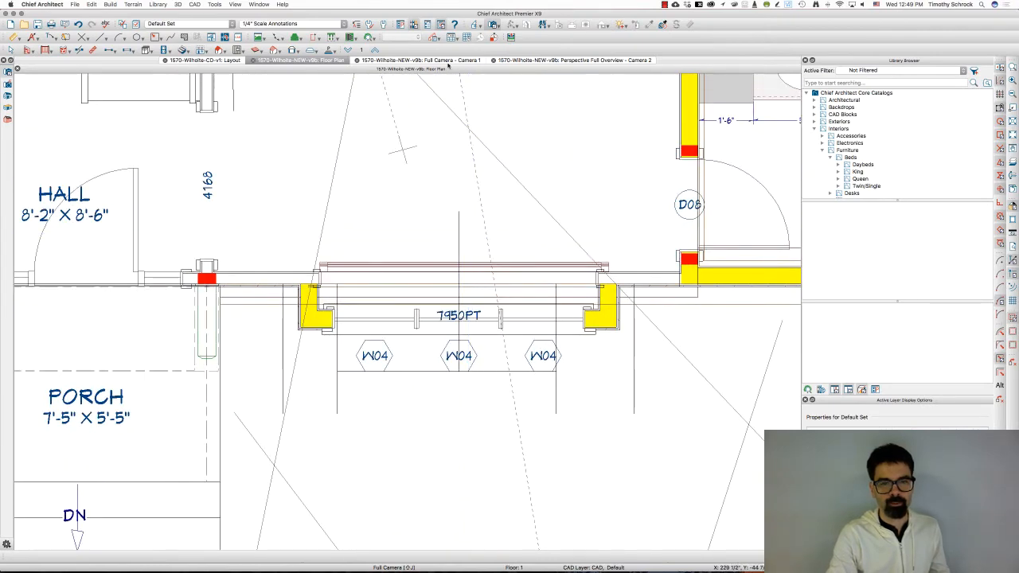
# Remove the interior casing from the pass-through opening in the camera view
pyautogui.click(426, 63)
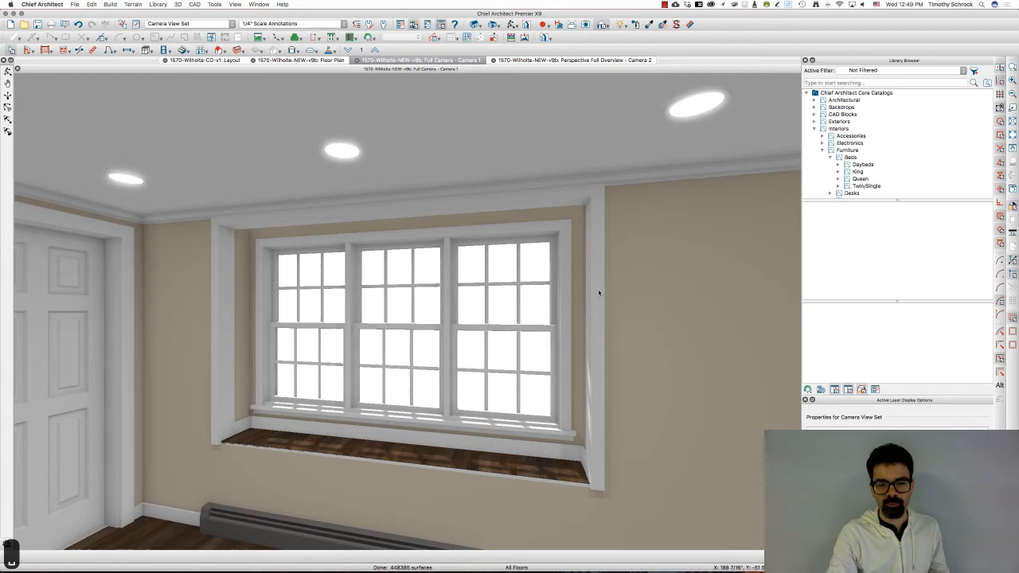
pyautogui.doubleClick(398, 327)
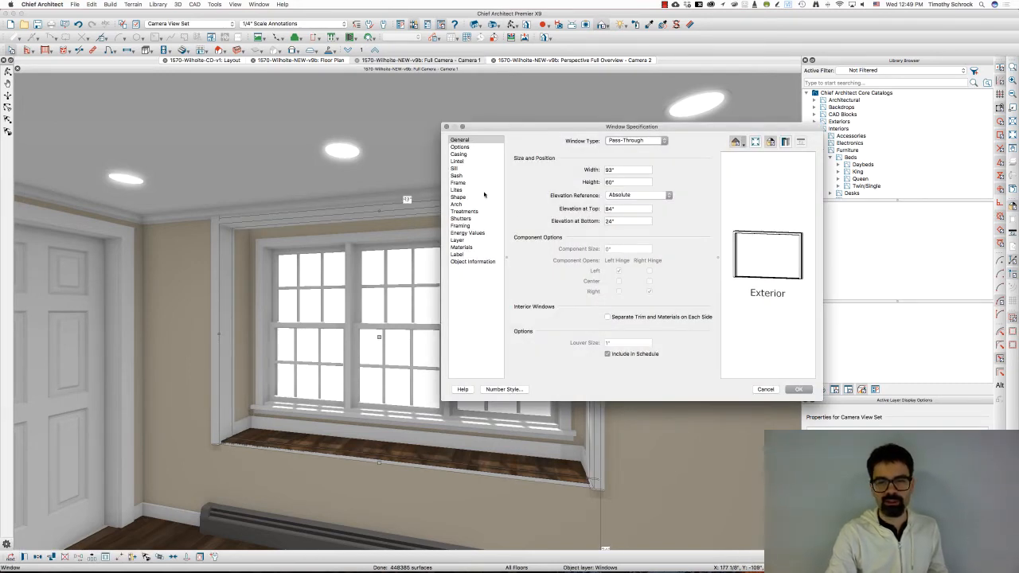
pyautogui.click(458, 153)
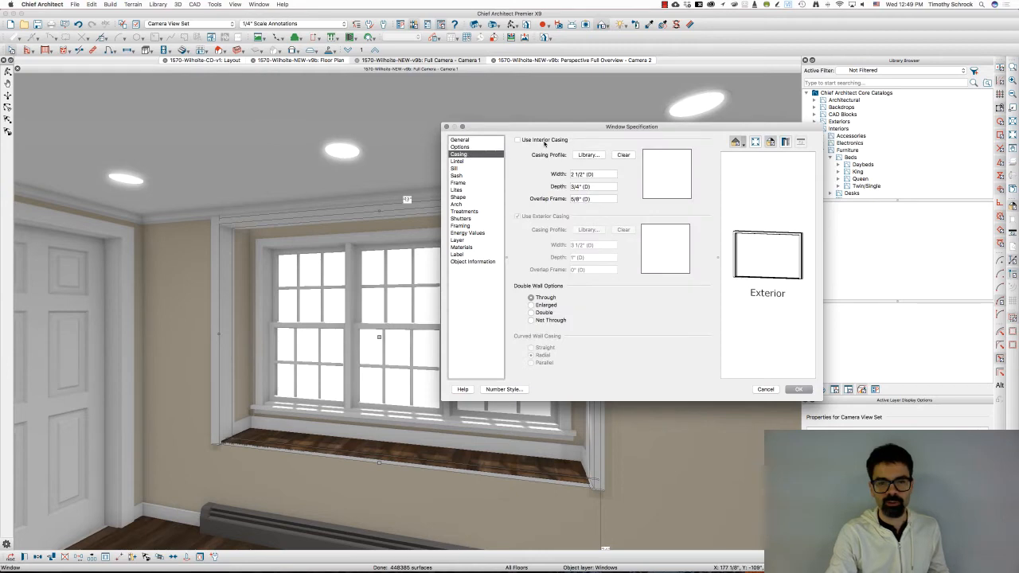
pyautogui.click(799, 390)
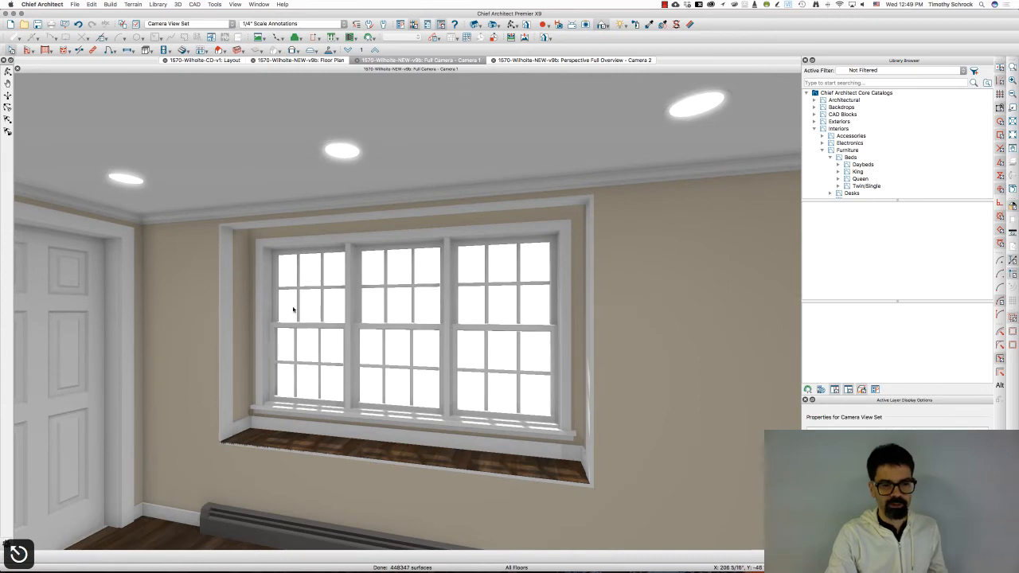
pyautogui.moveTo(227, 315)
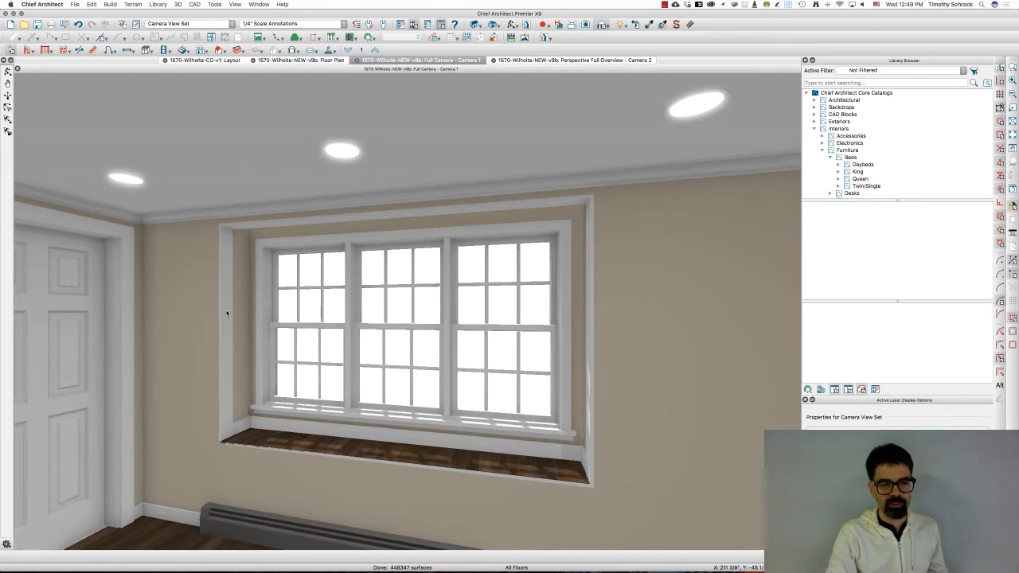
# Disable Has Frame so the pass-through opening has no frame
pyautogui.doubleClick(378, 331)
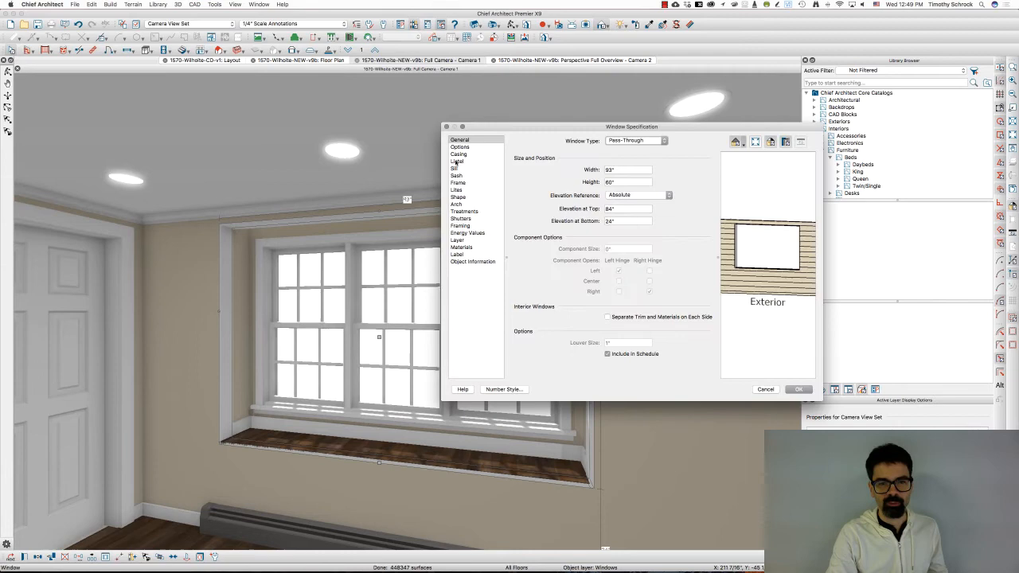
pyautogui.click(458, 183)
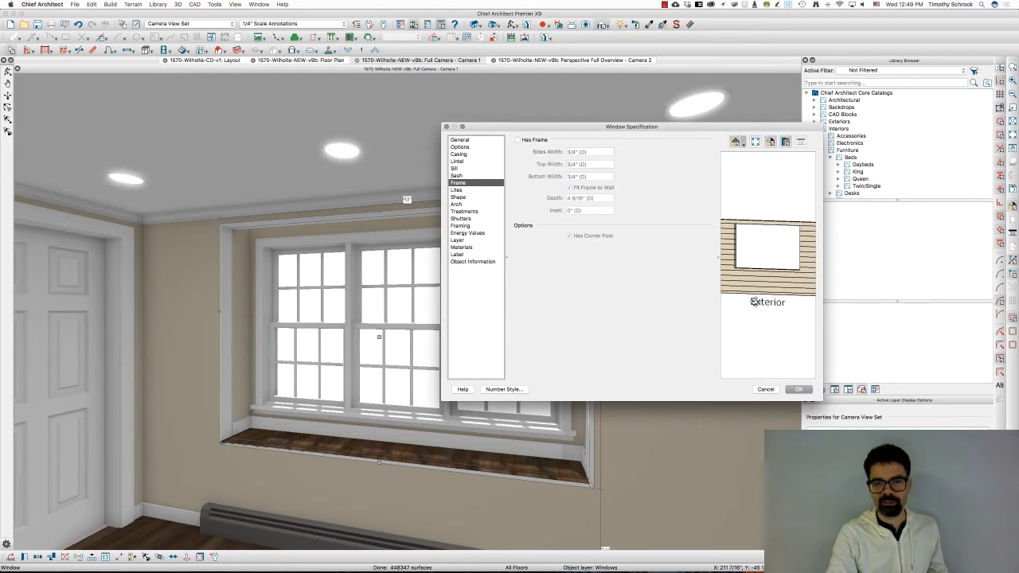
pyautogui.click(798, 389)
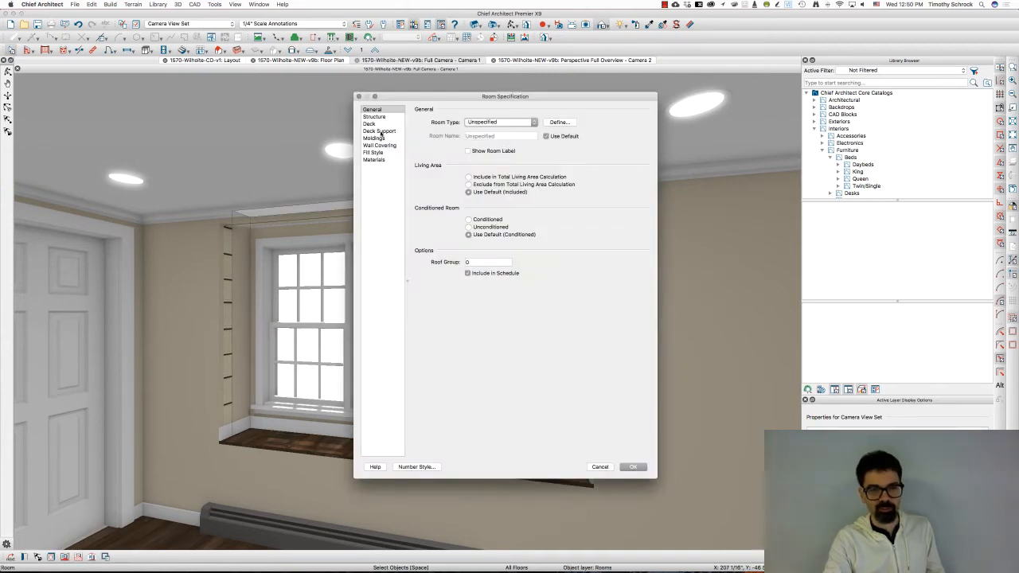
# Turn off the floor-default moldings and delete the CA-22 crown molding from the bay room
pyautogui.click(373, 137)
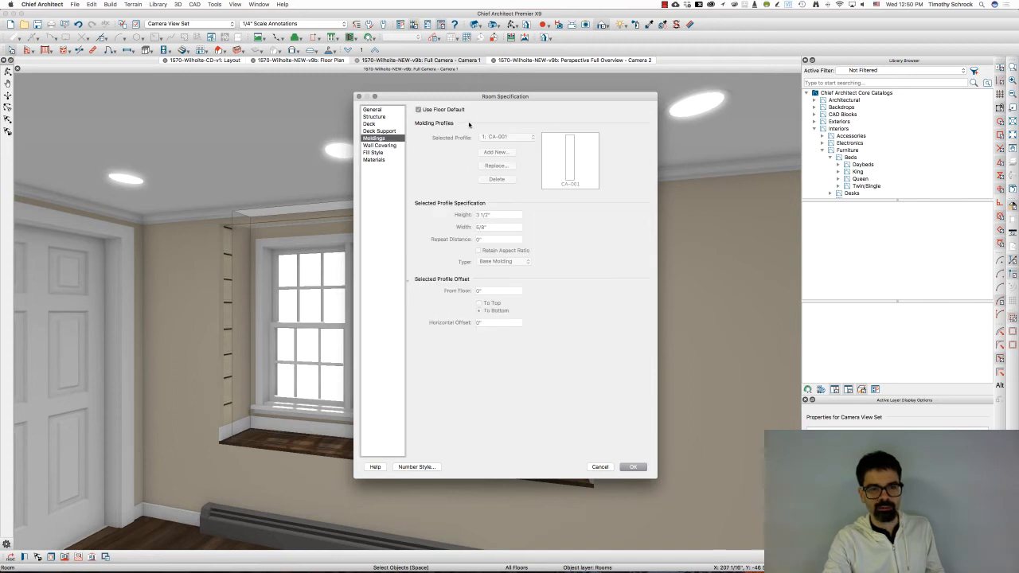
pyautogui.click(419, 109)
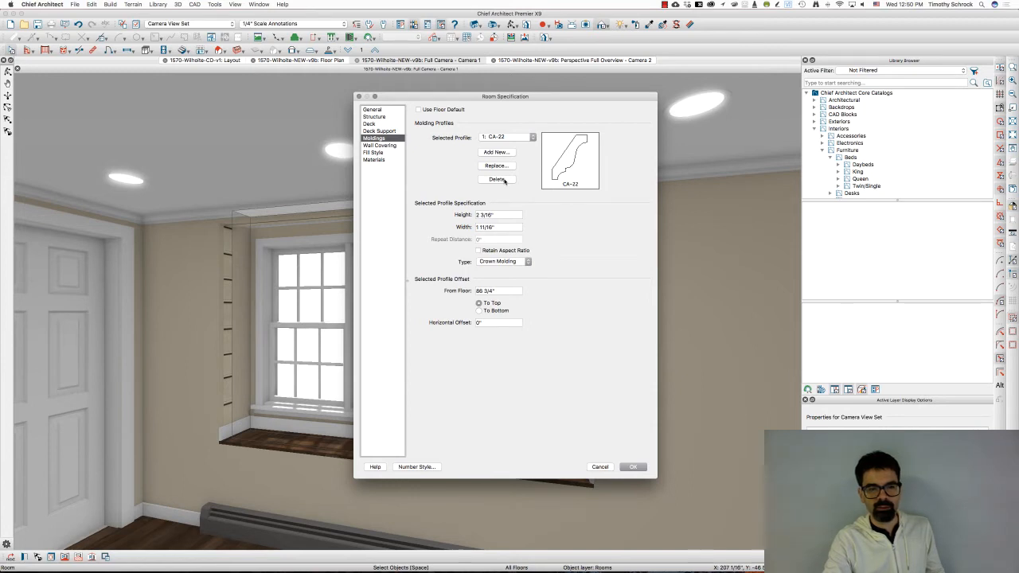
pyautogui.click(497, 178)
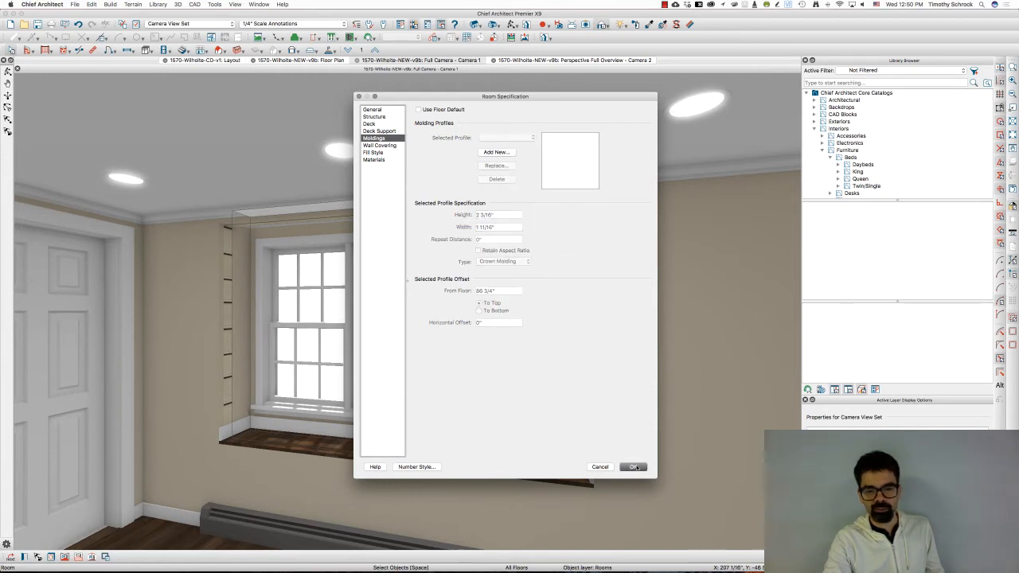
pyautogui.click(633, 466)
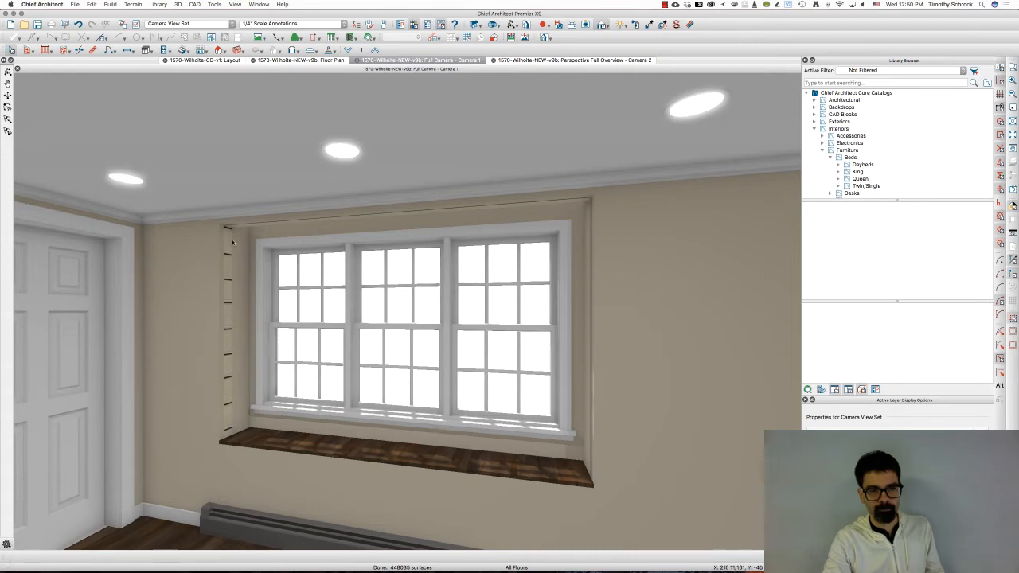
pyautogui.moveTo(602, 206)
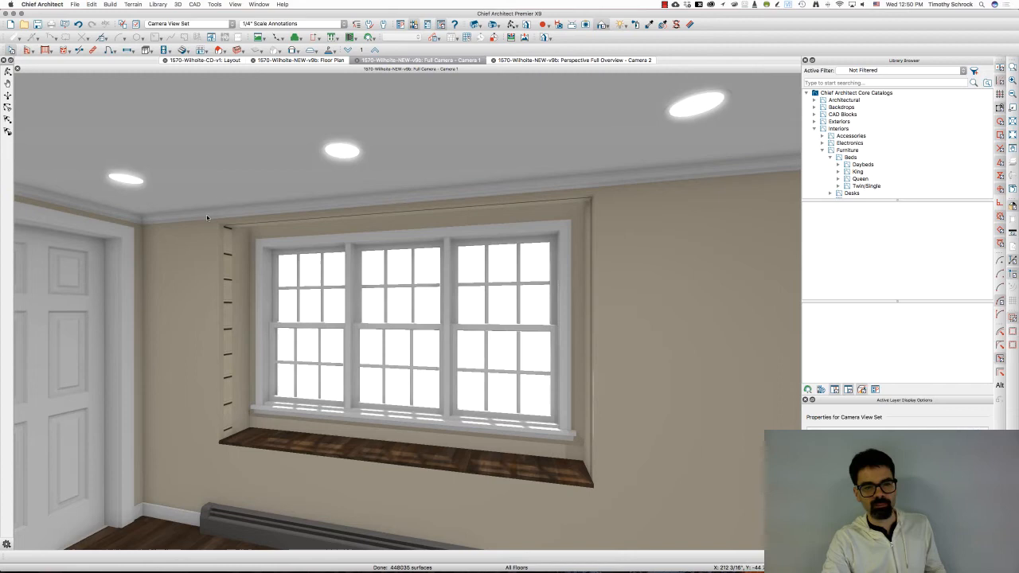
pyautogui.moveTo(541, 291)
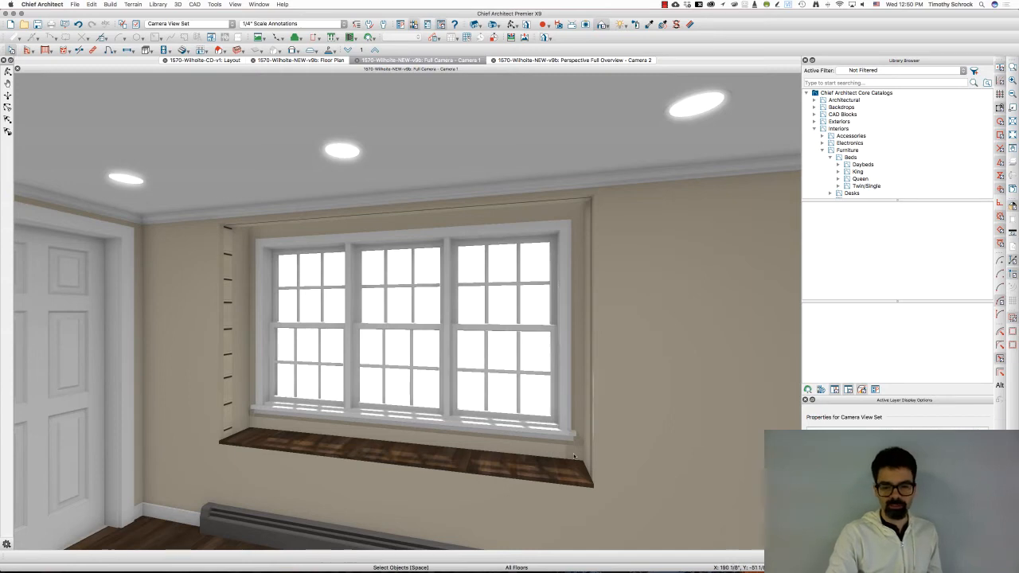
pyautogui.moveTo(493, 461)
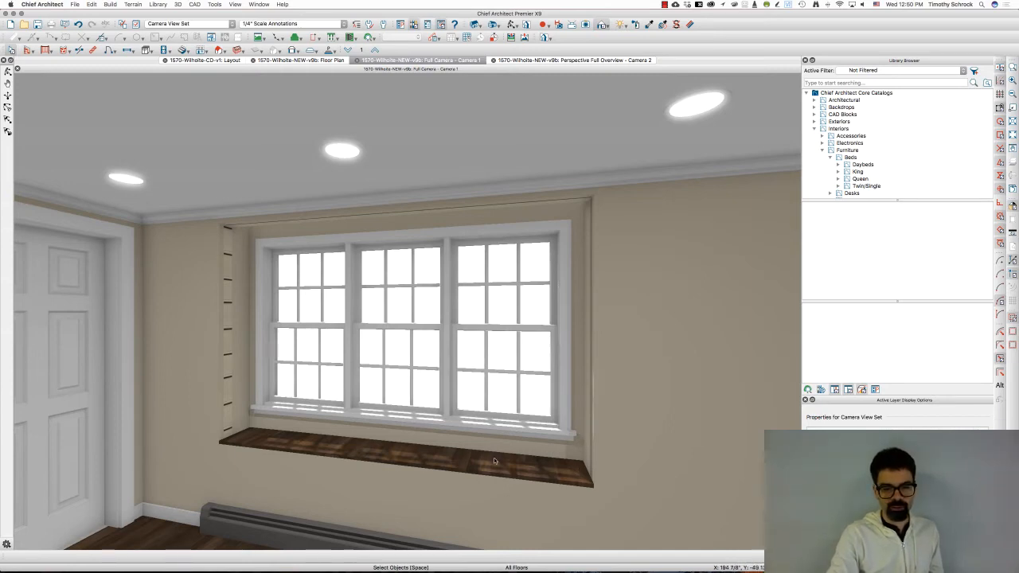
pyautogui.moveTo(493, 387)
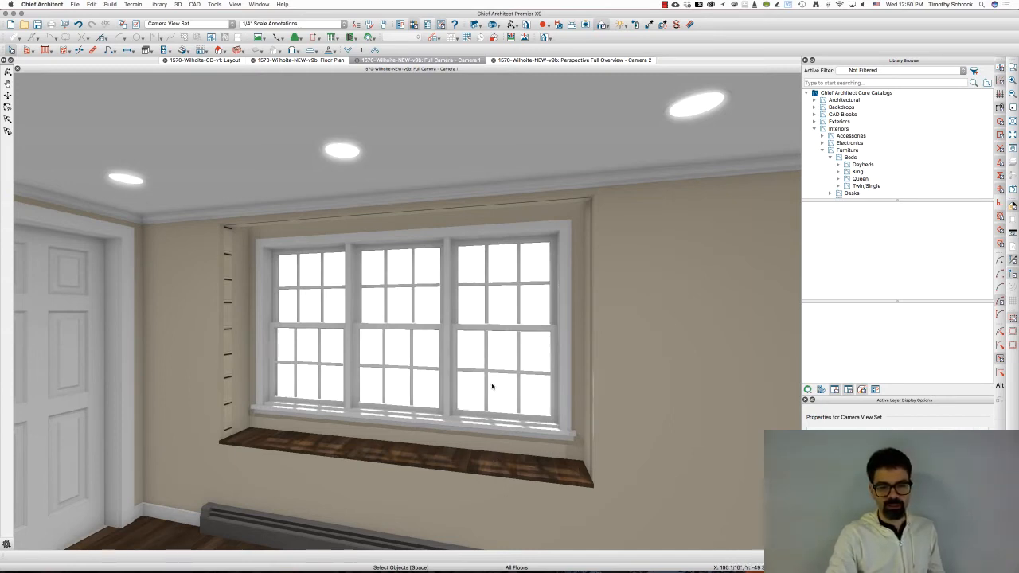
# Review the bay window's specification options, then view the exterior perspective overview
pyautogui.click(492, 386)
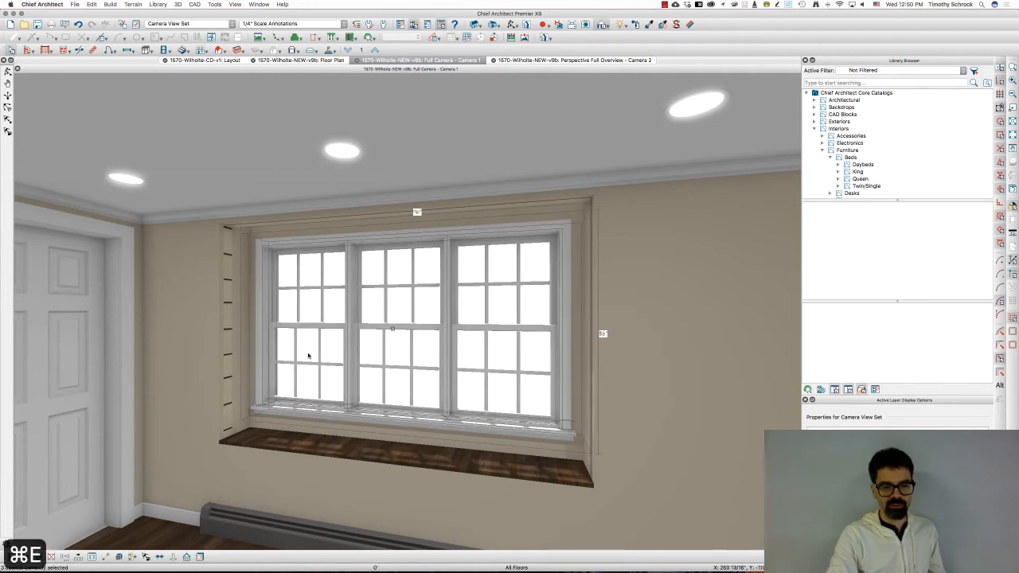
pyautogui.doubleClick(309, 356)
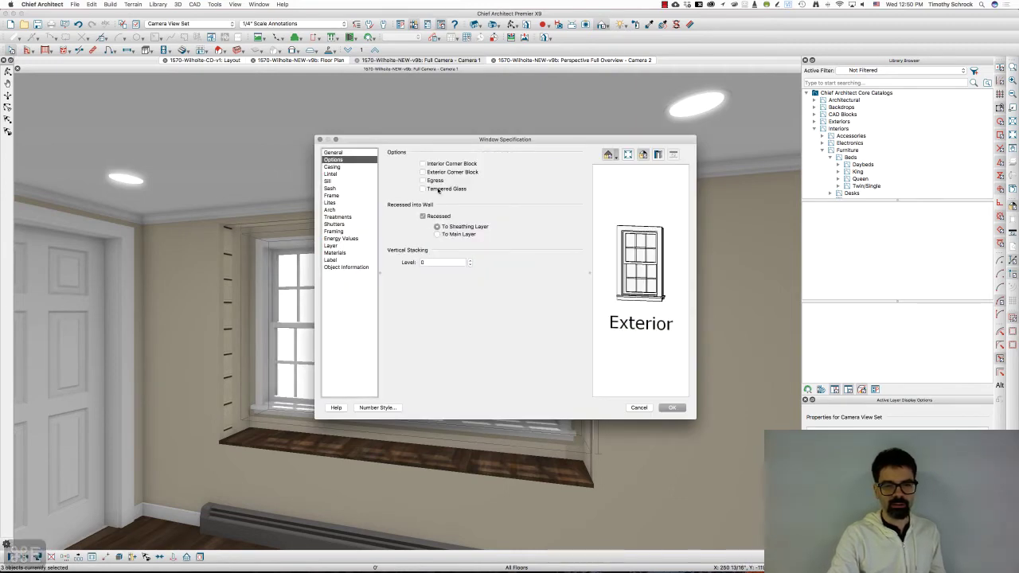
pyautogui.click(672, 407)
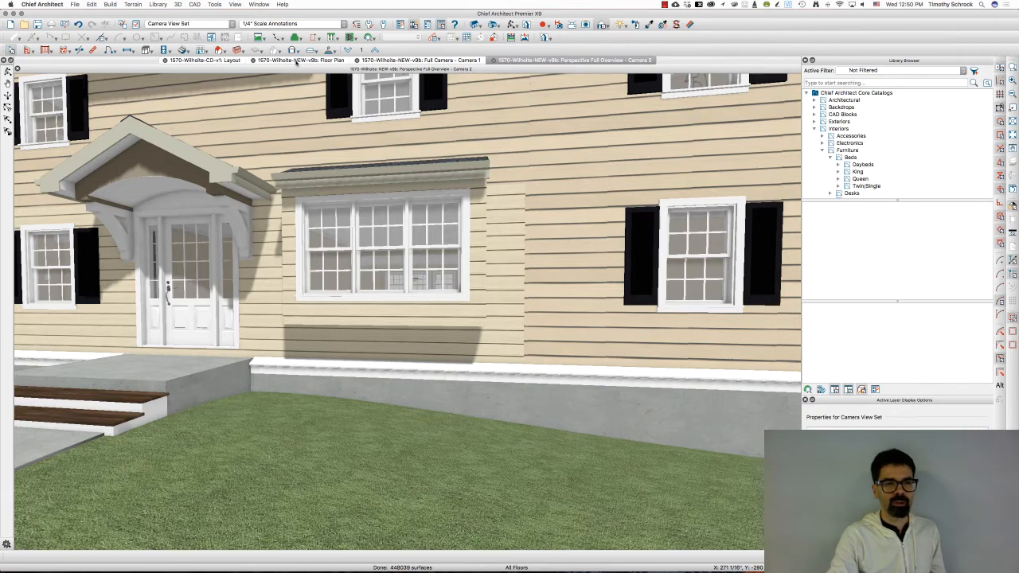
# Add corner boards at the bay's outside corners on the floor plan and check them in the overview
pyautogui.click(292, 63)
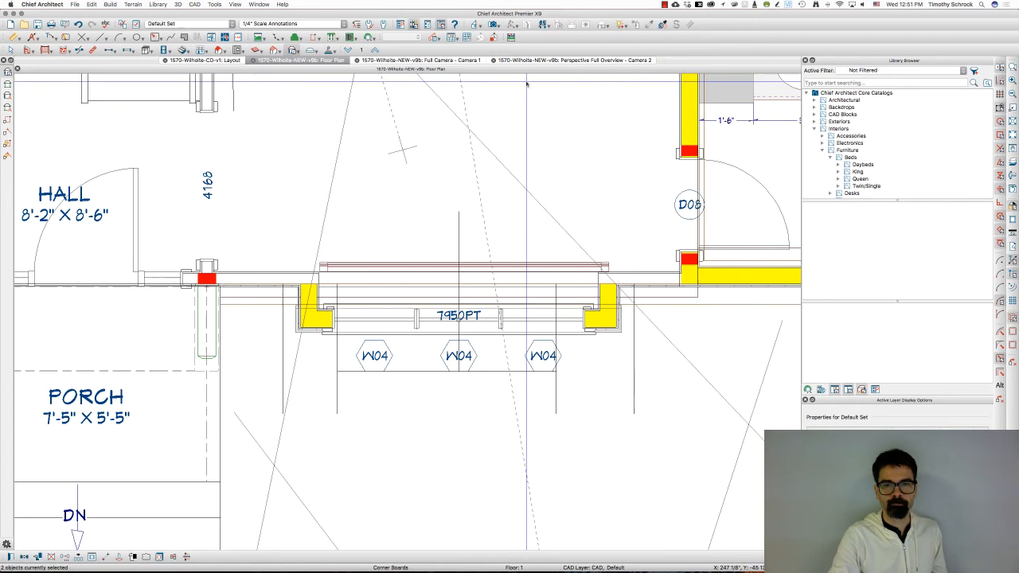
pyautogui.click(568, 61)
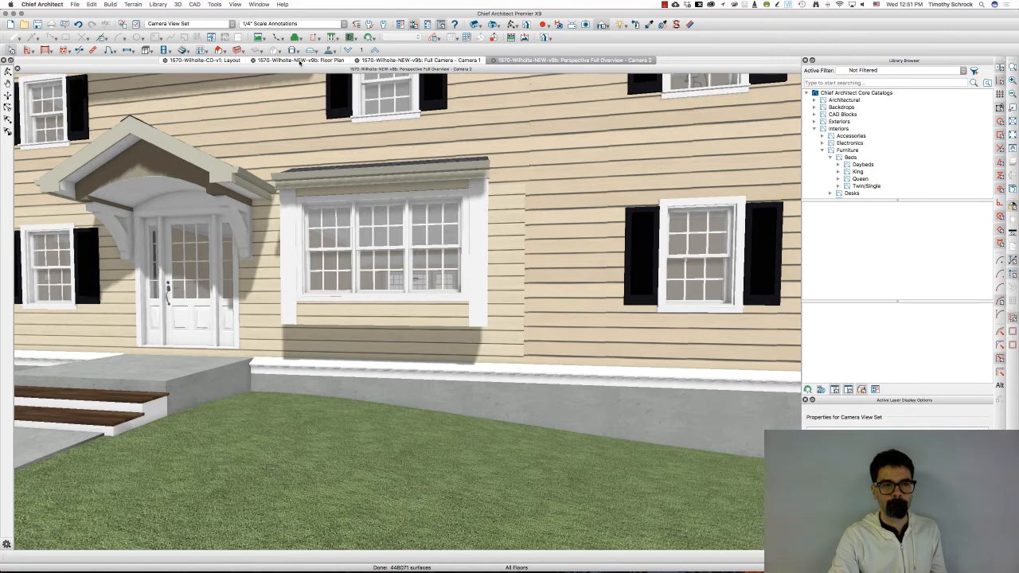
pyautogui.click(299, 61)
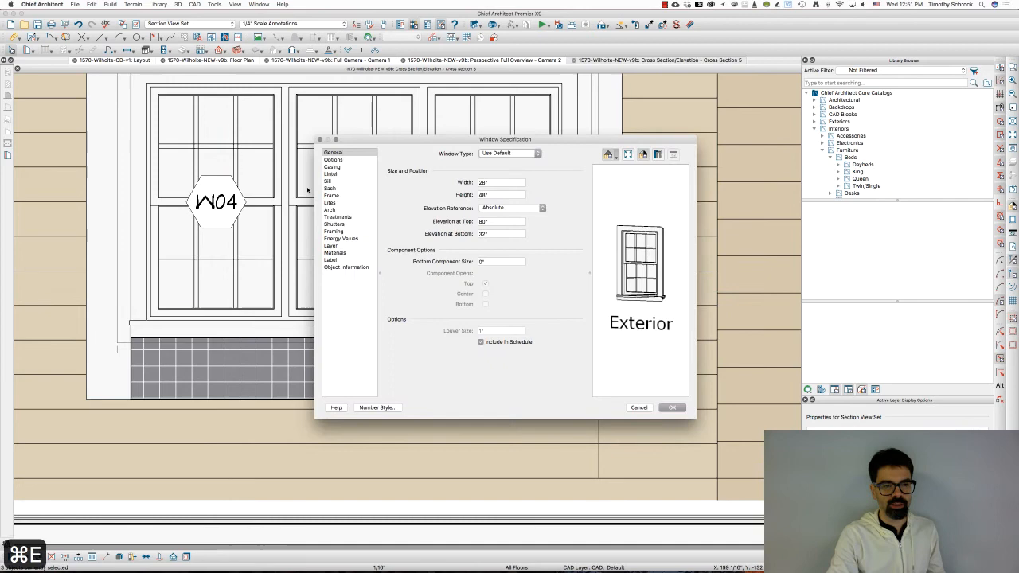
# Remove the sill apron and drag the material panel's edges to fit beneath the windows
pyautogui.click(328, 181)
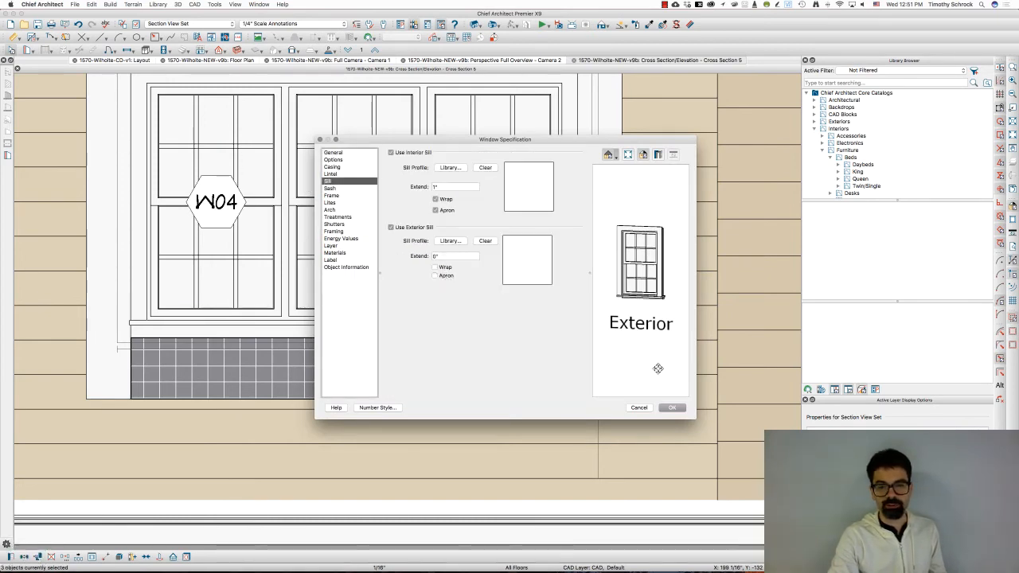
pyautogui.click(671, 408)
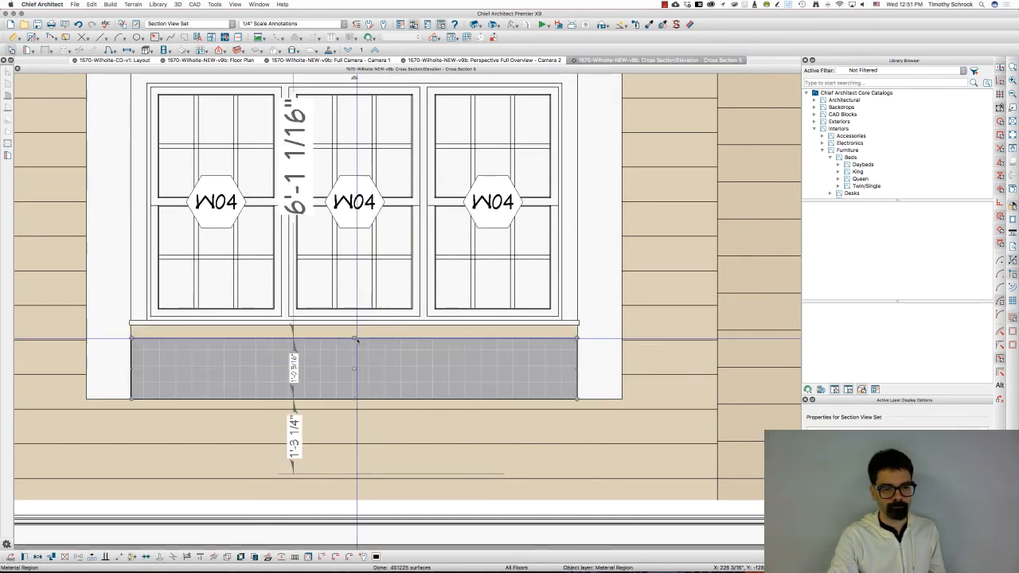
pyautogui.moveTo(355, 341); pyautogui.dragTo(354, 328)
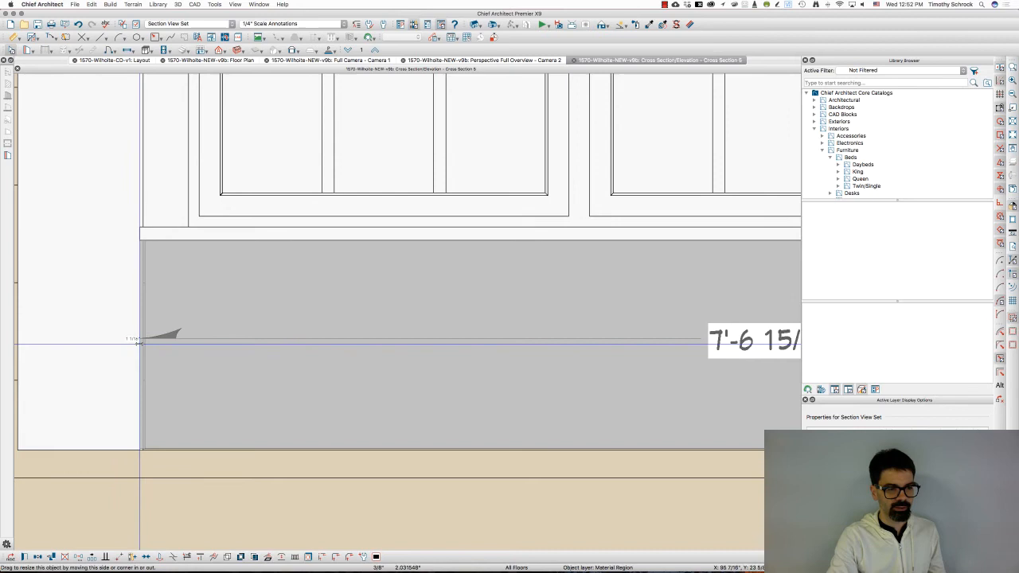
pyautogui.moveTo(139, 341); pyautogui.dragTo(142, 341)
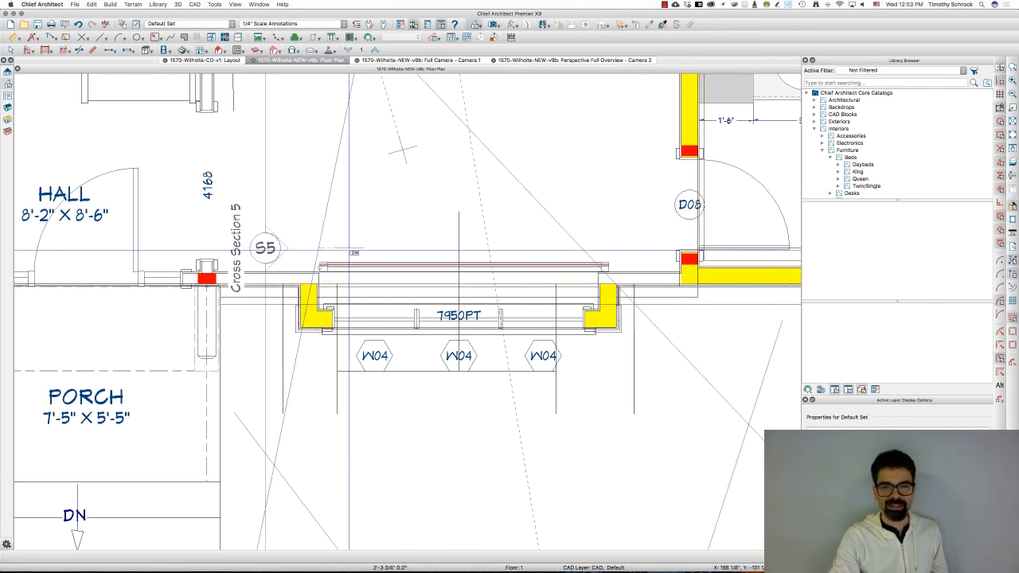
# Paint the panel beneath the bay windows white and verify it in the exterior overview
pyautogui.click(657, 60)
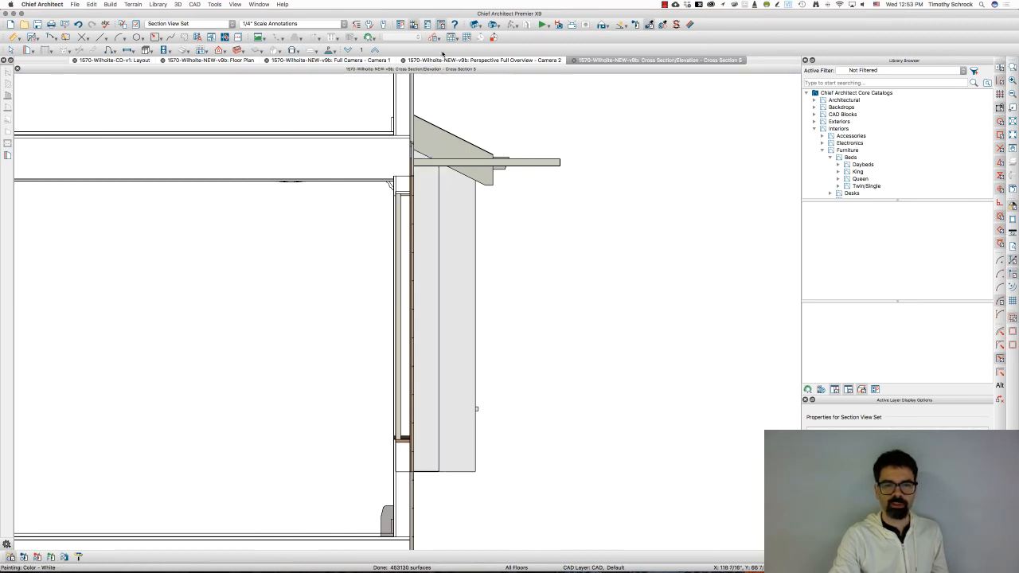
pyautogui.click(483, 59)
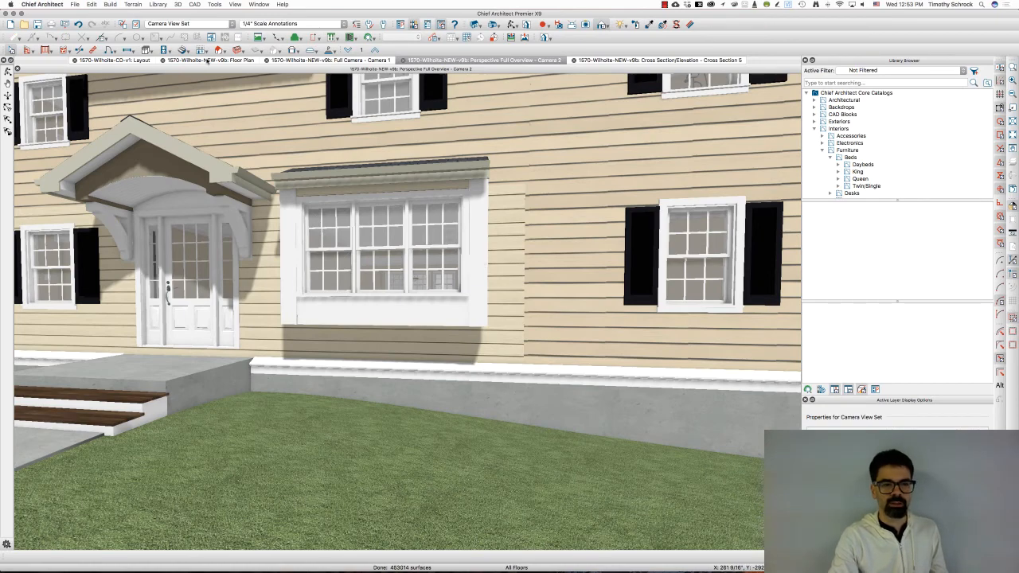
pyautogui.click(204, 63)
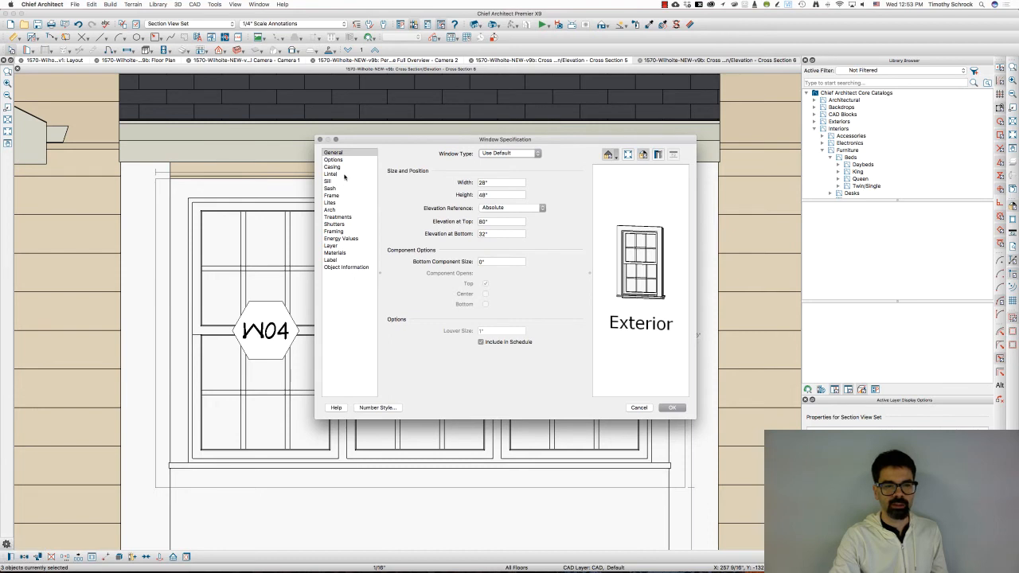
# Enable a 3 1/2" exterior lintel above the bay windows and view it in the overview
pyautogui.click(330, 174)
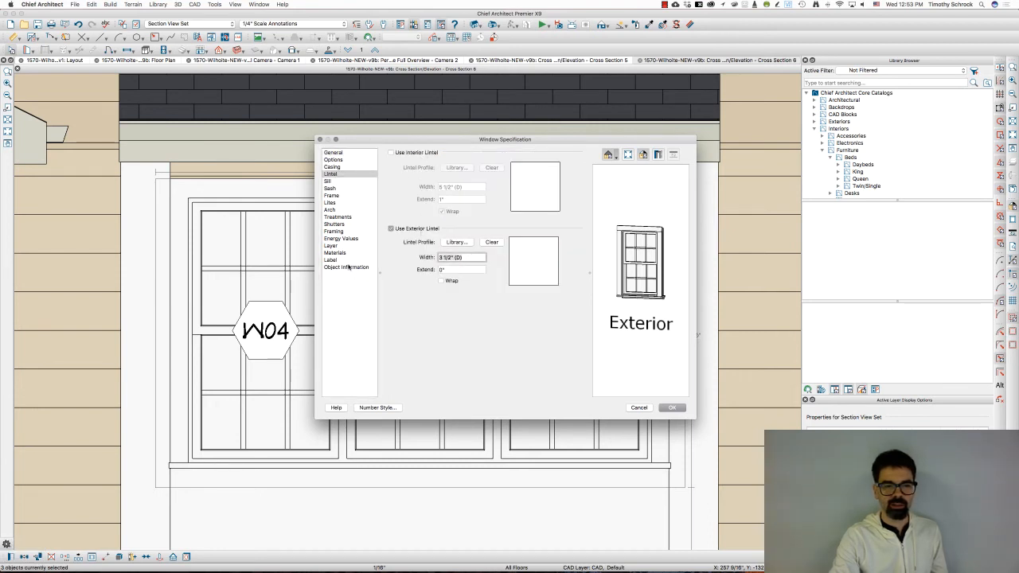
pyautogui.click(671, 407)
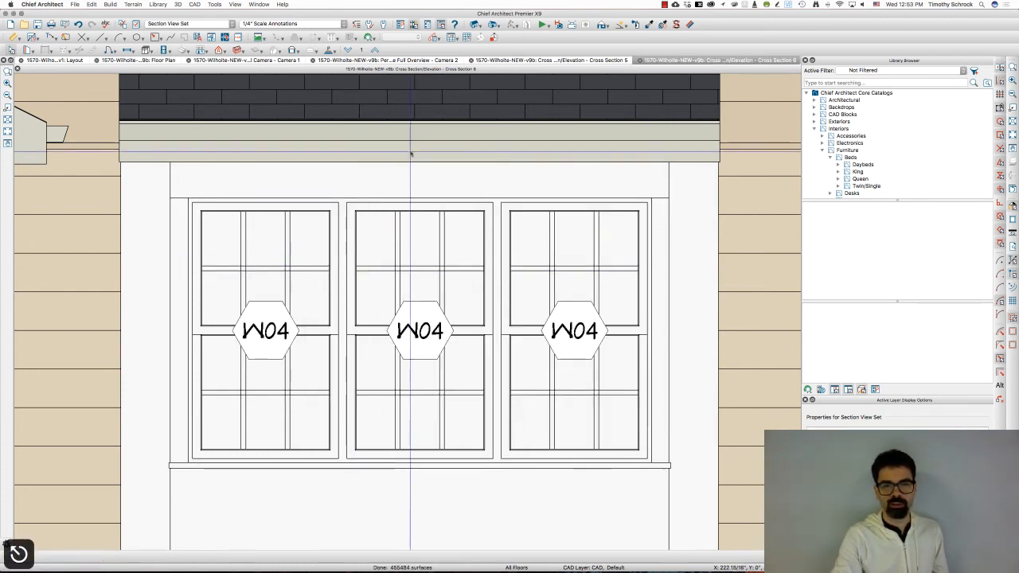
pyautogui.click(143, 59)
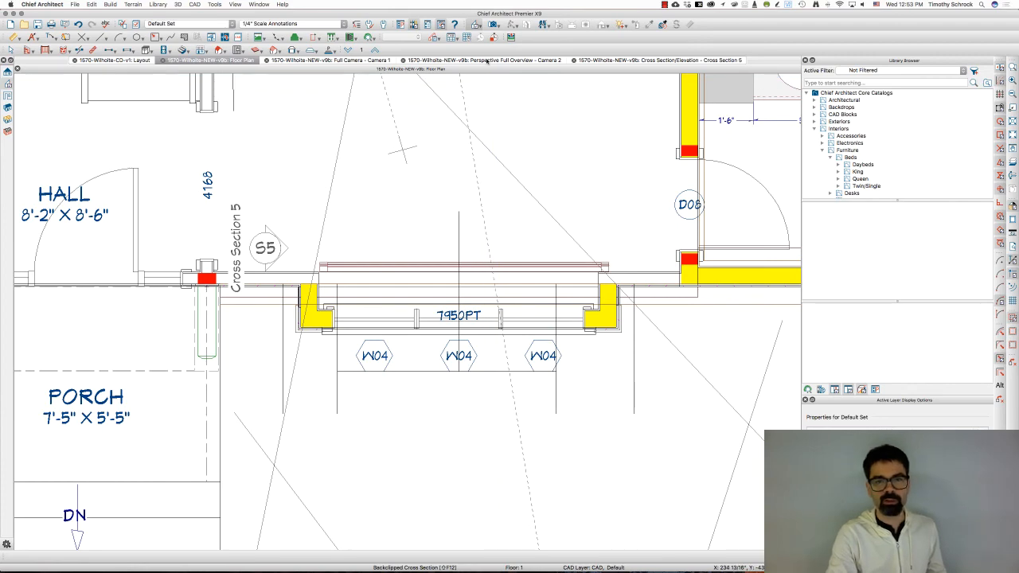
pyautogui.click(474, 60)
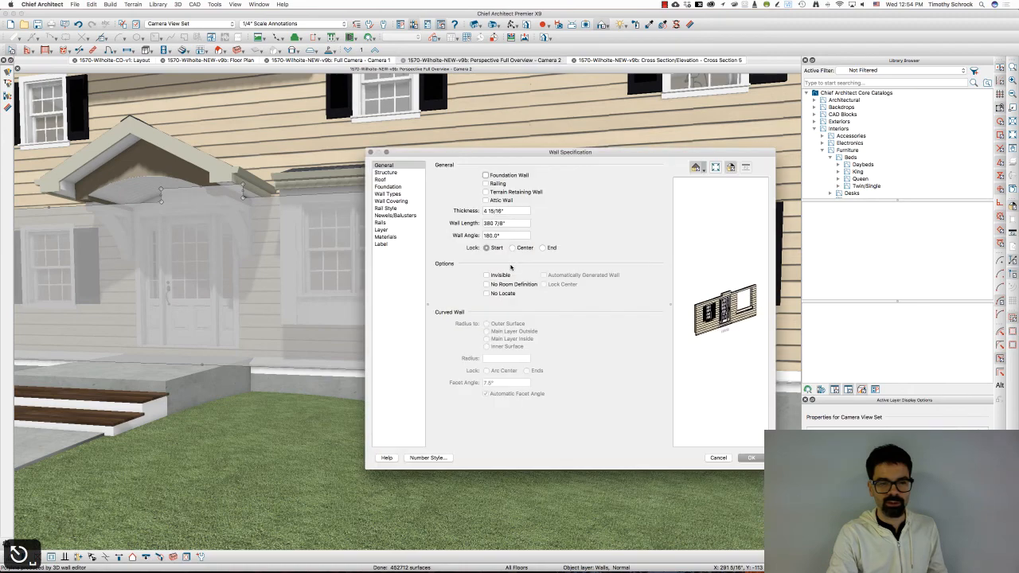
pyautogui.click(388, 192)
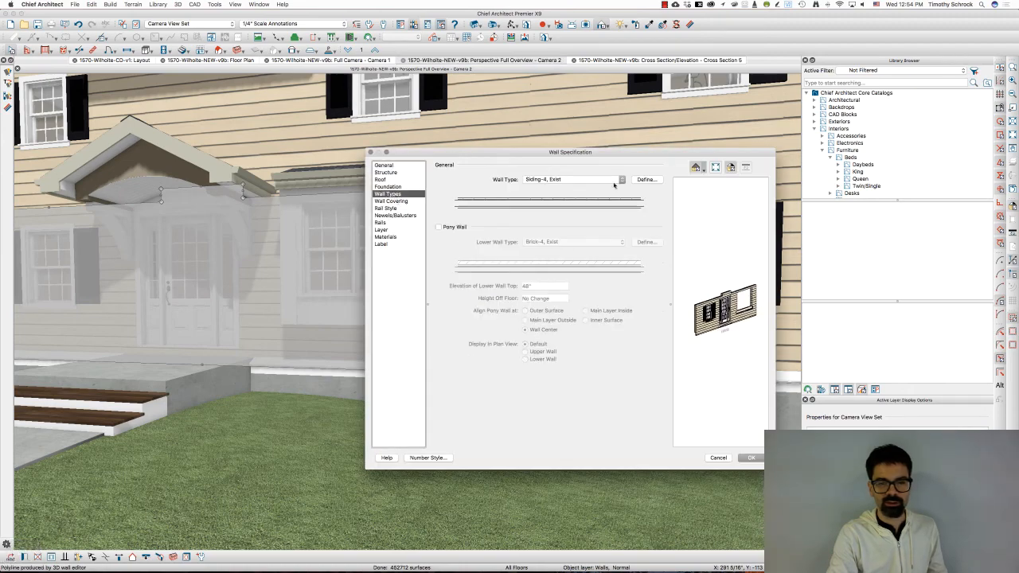
pyautogui.click(647, 179)
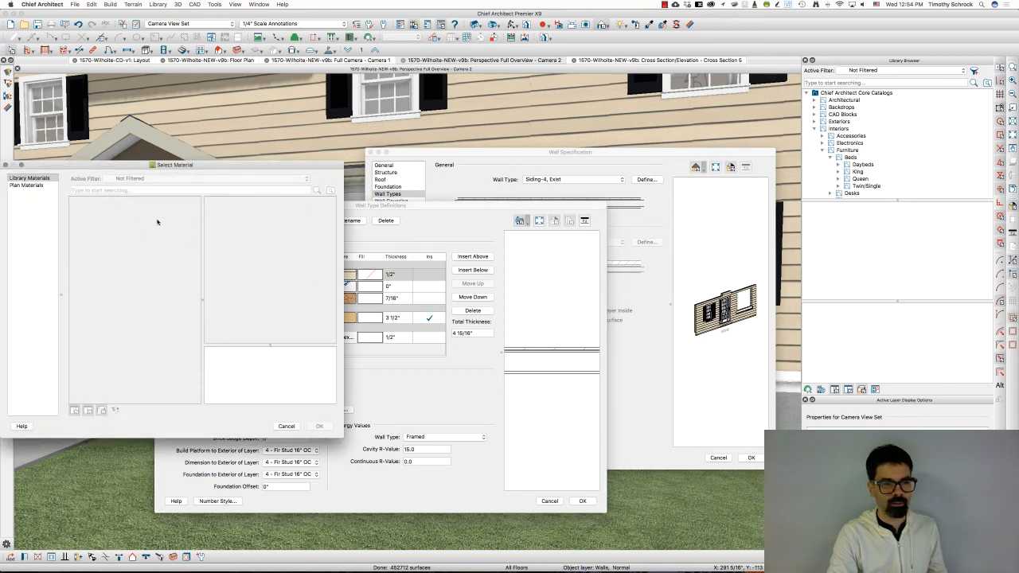
pyautogui.click(25, 186)
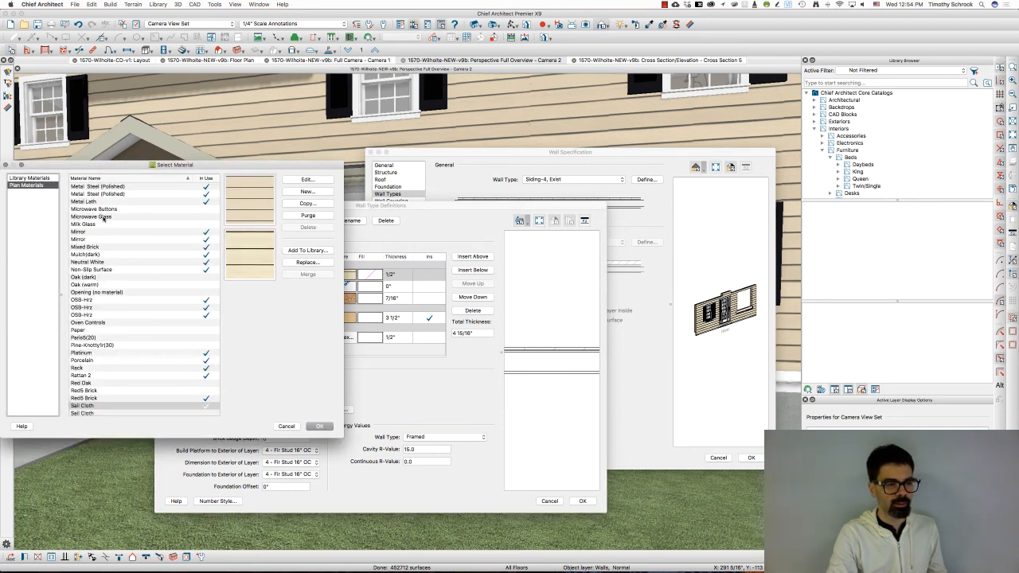
pyautogui.click(319, 426)
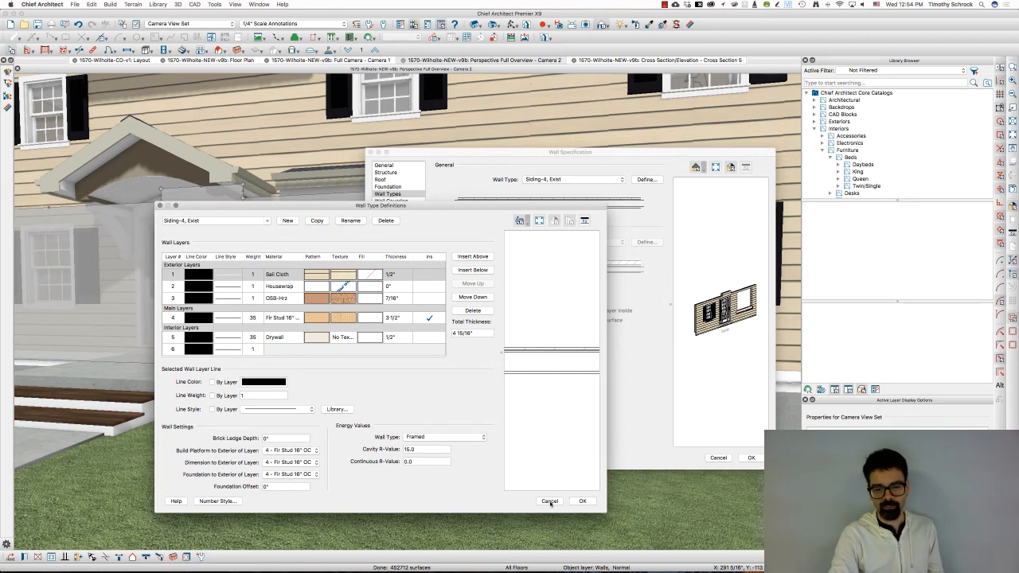
pyautogui.click(550, 500)
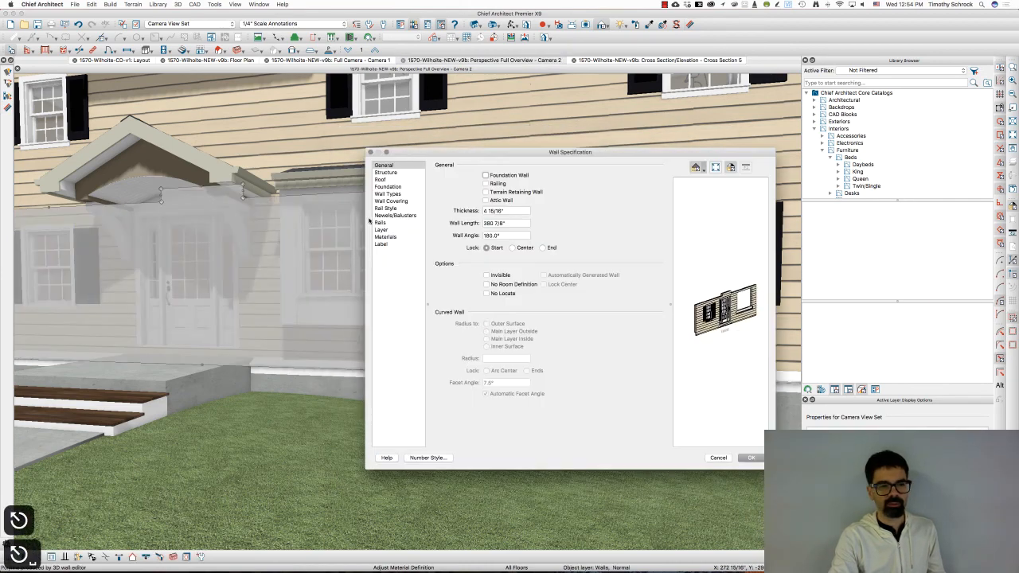
pyautogui.click(388, 193)
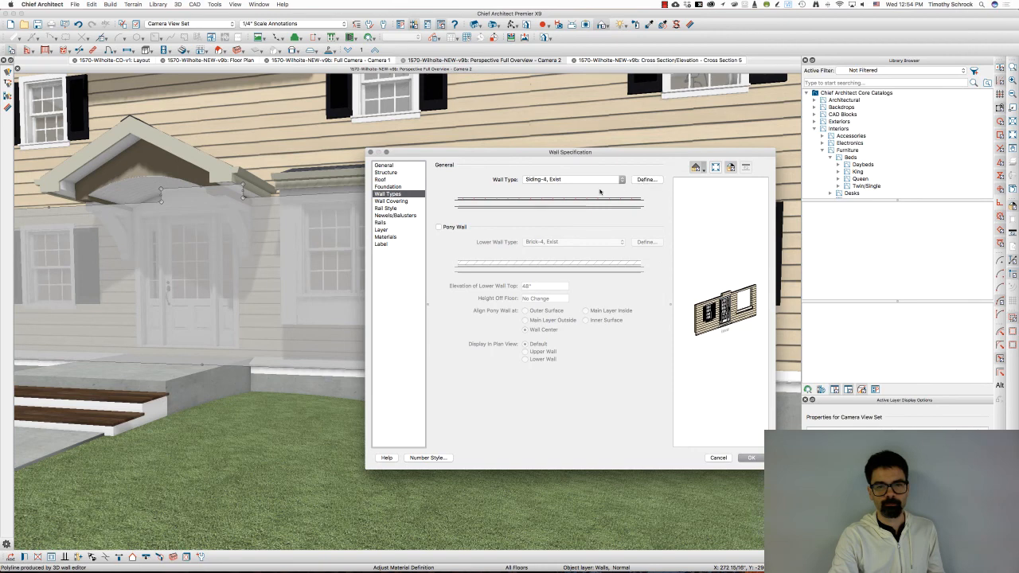
pyautogui.click(648, 179)
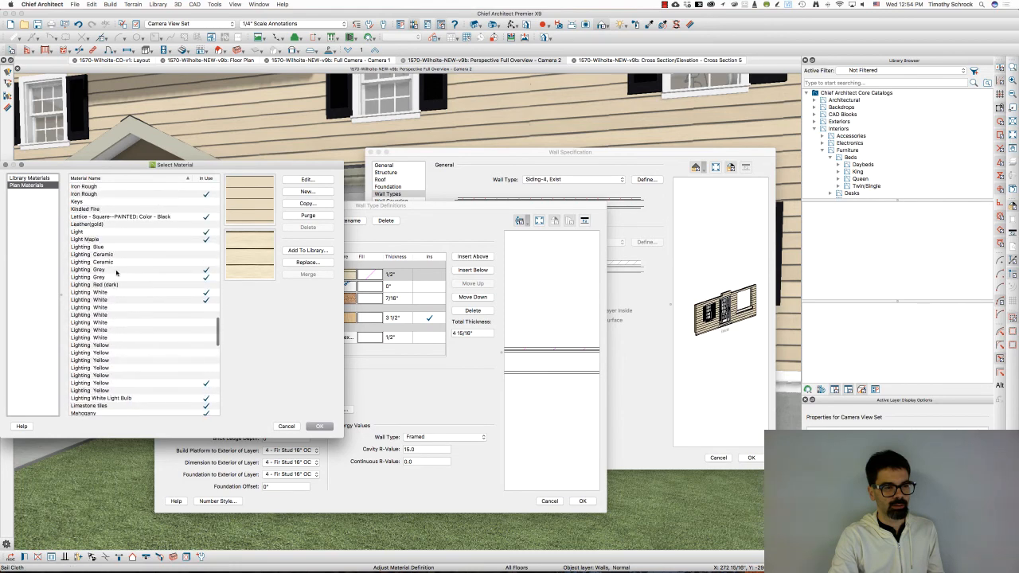
pyautogui.click(319, 426)
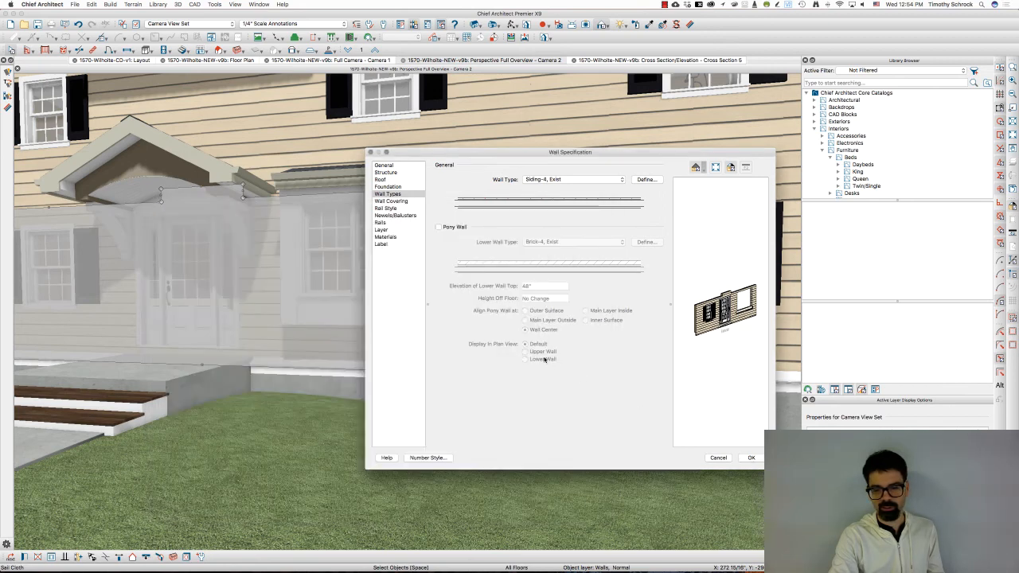
pyautogui.click(751, 458)
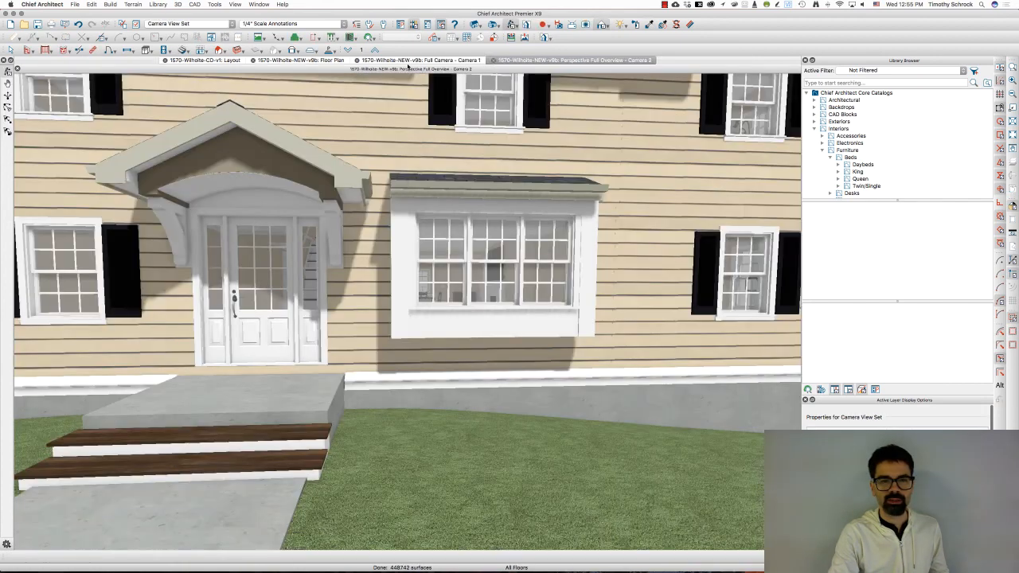
# Show the interior Camera 1 view of the bay window and its seat
pyautogui.click(422, 60)
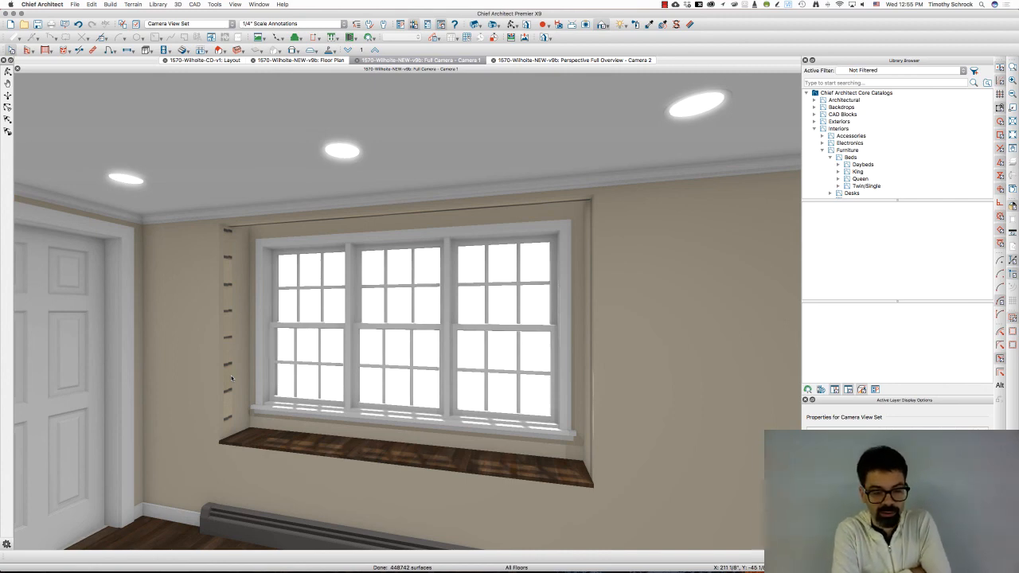
pyautogui.moveTo(139, 484)
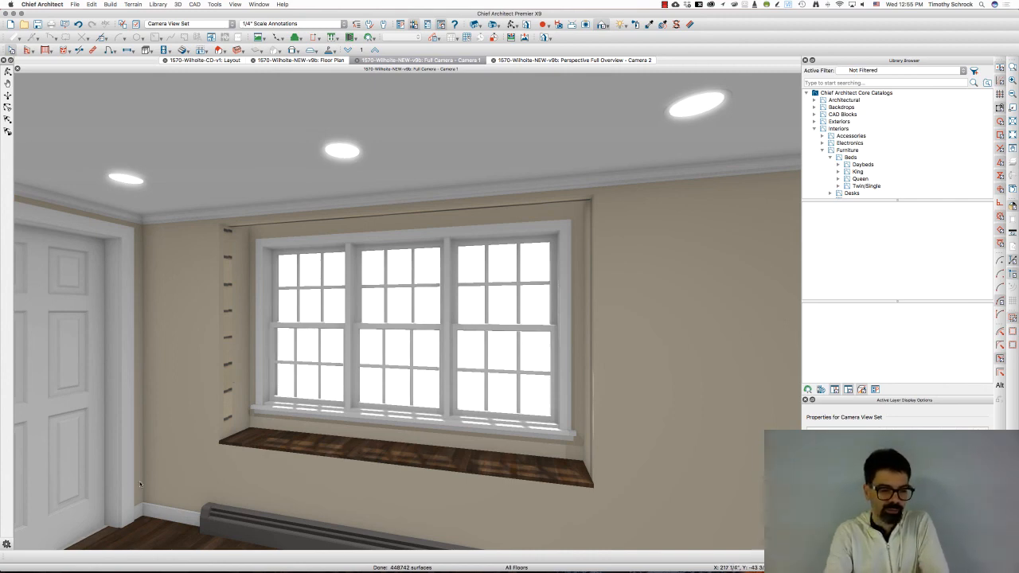